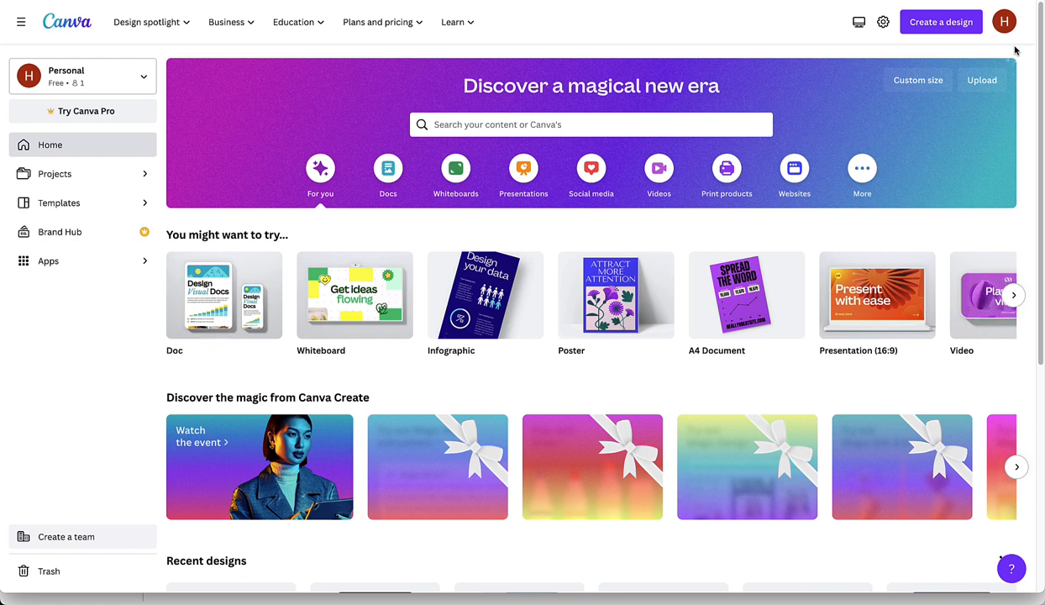
pyautogui.moveTo(966, 46)
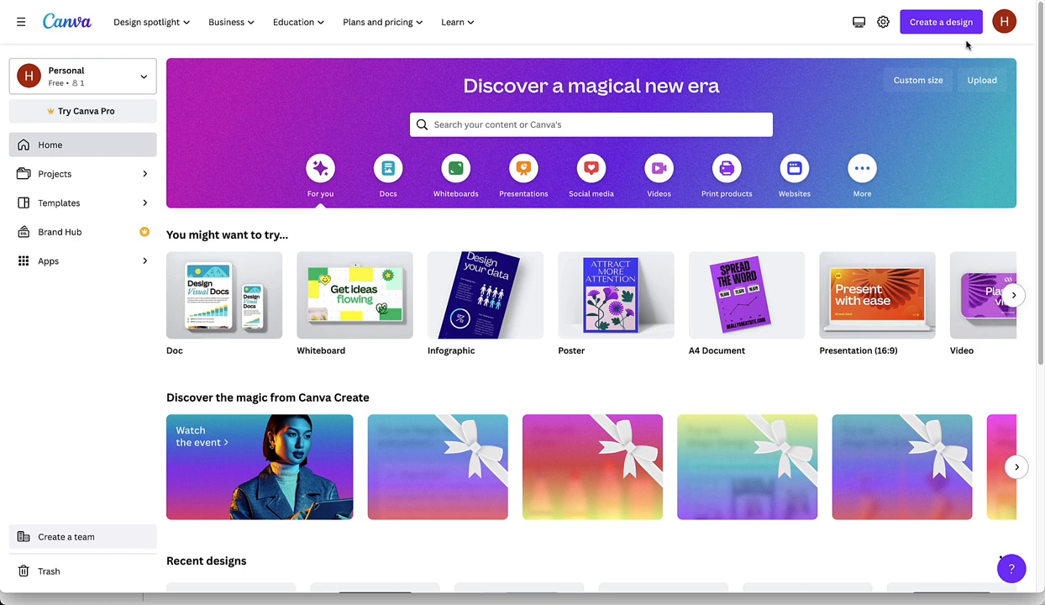
# Start a new custom-size design at 1920 × 1080 px.
pyautogui.click(940, 21)
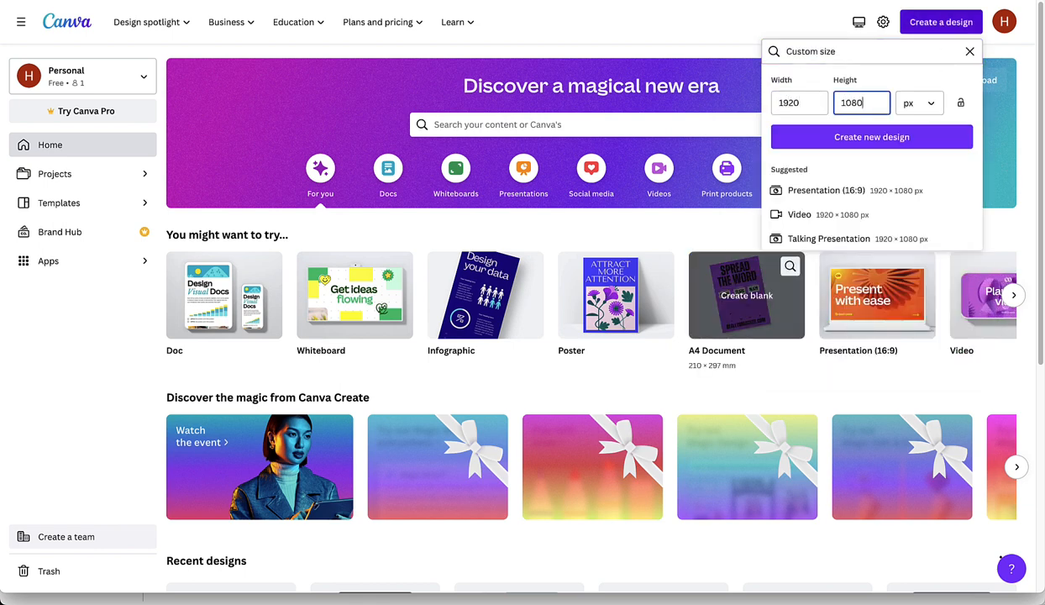
pyautogui.click(872, 136)
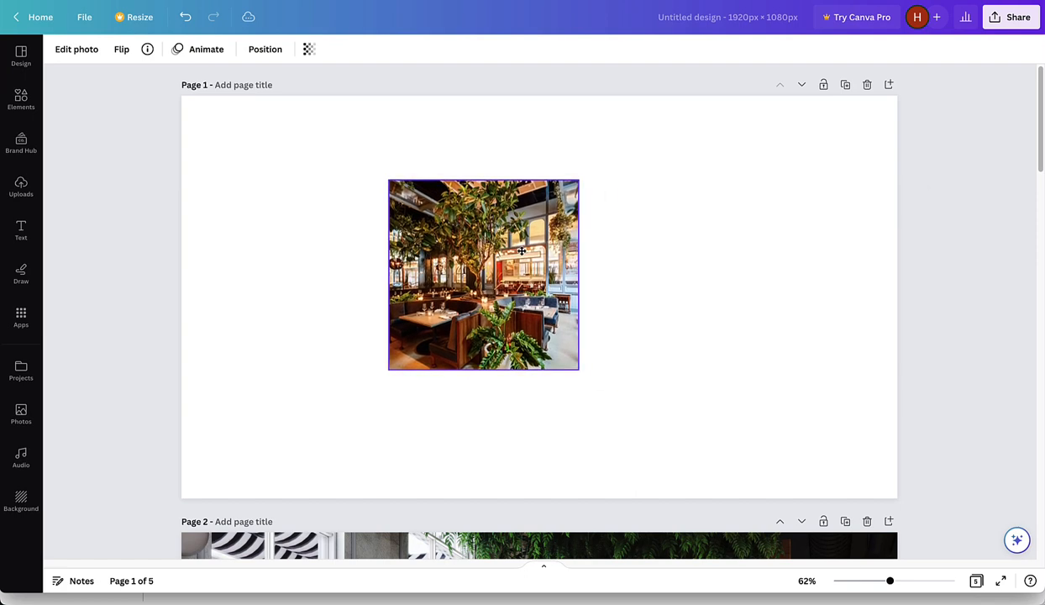
# Enlarge and centre the page 1 photo, then stretch an ornamental rectangle border over the page.
pyautogui.moveTo(580, 371); pyautogui.dragTo(681, 469)
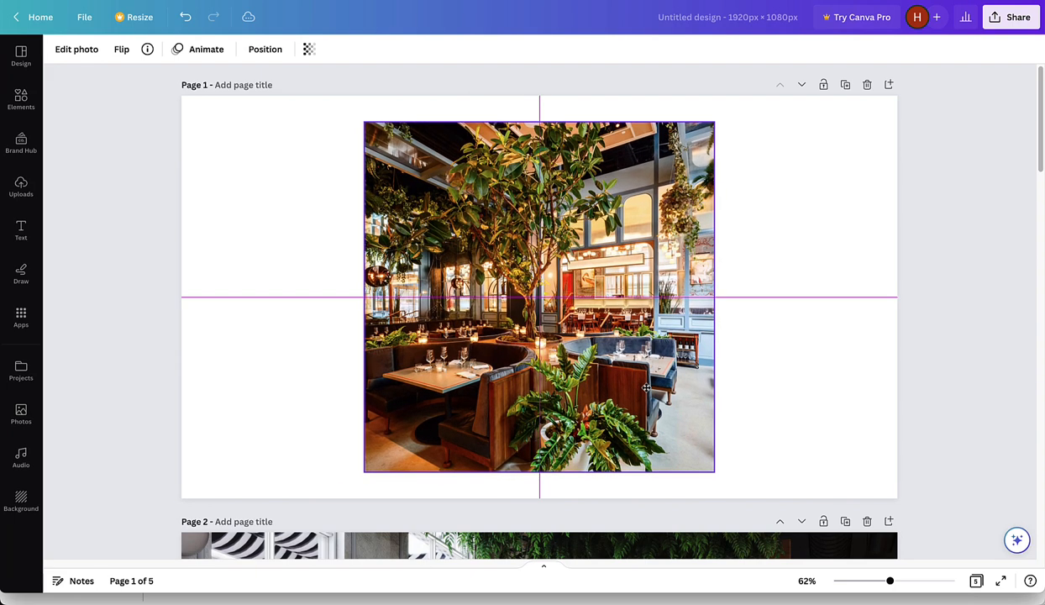
pyautogui.click(539, 298)
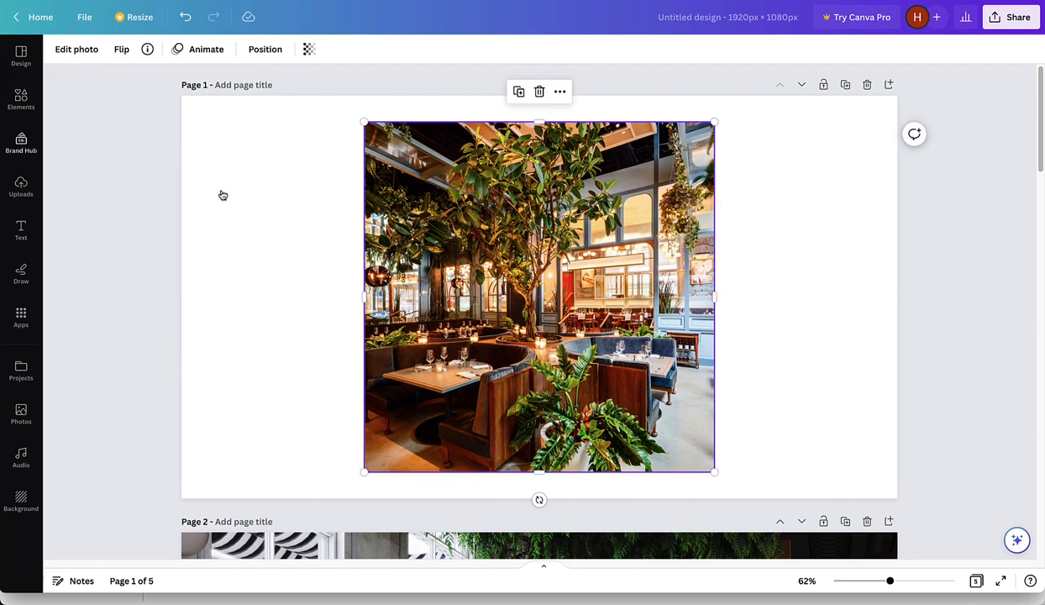
pyautogui.click(16, 99)
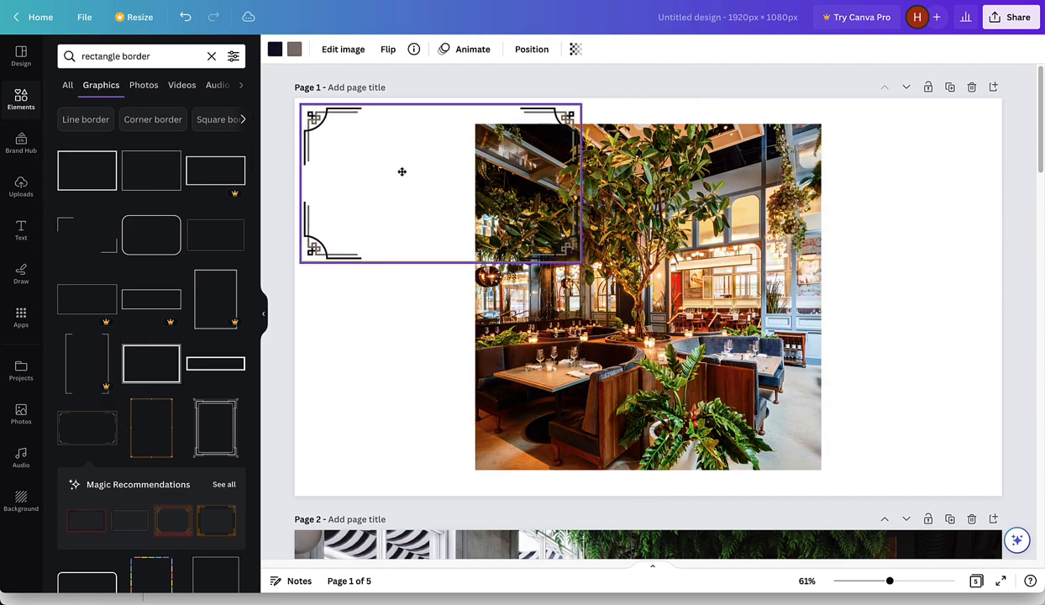
pyautogui.moveTo(579, 263); pyautogui.dragTo(916, 452)
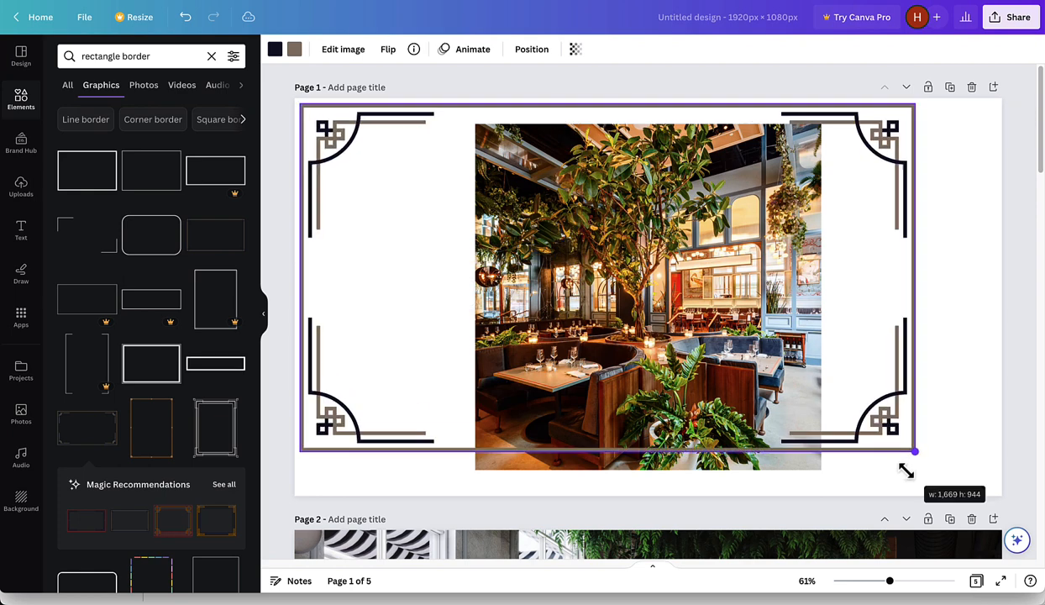
pyautogui.moveTo(915, 452); pyautogui.dragTo(992, 494)
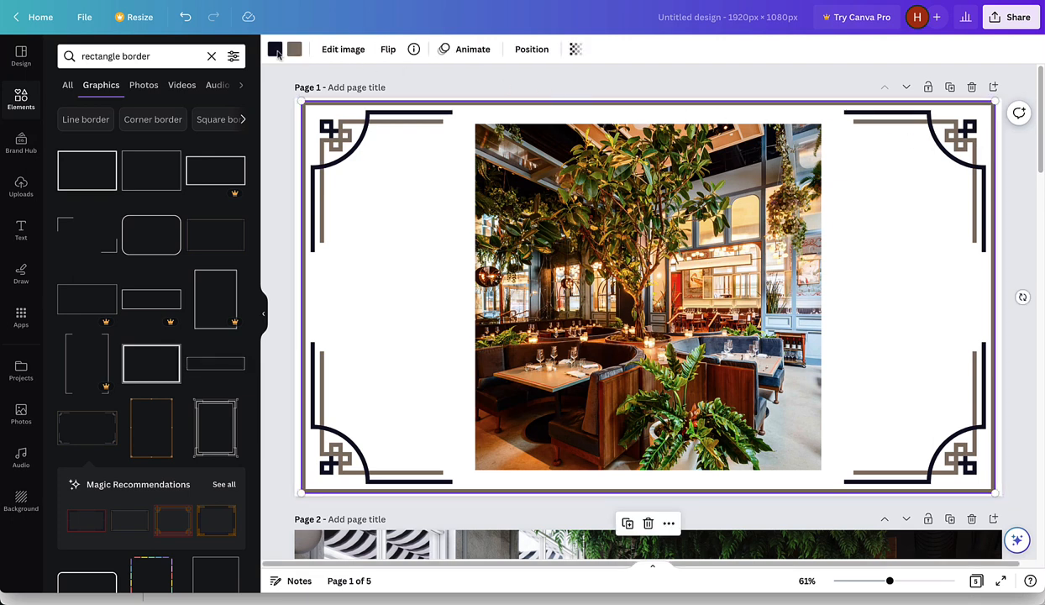
# Try olive green, brown and golden tan colours on the border, then delete it.
pyautogui.click(274, 49)
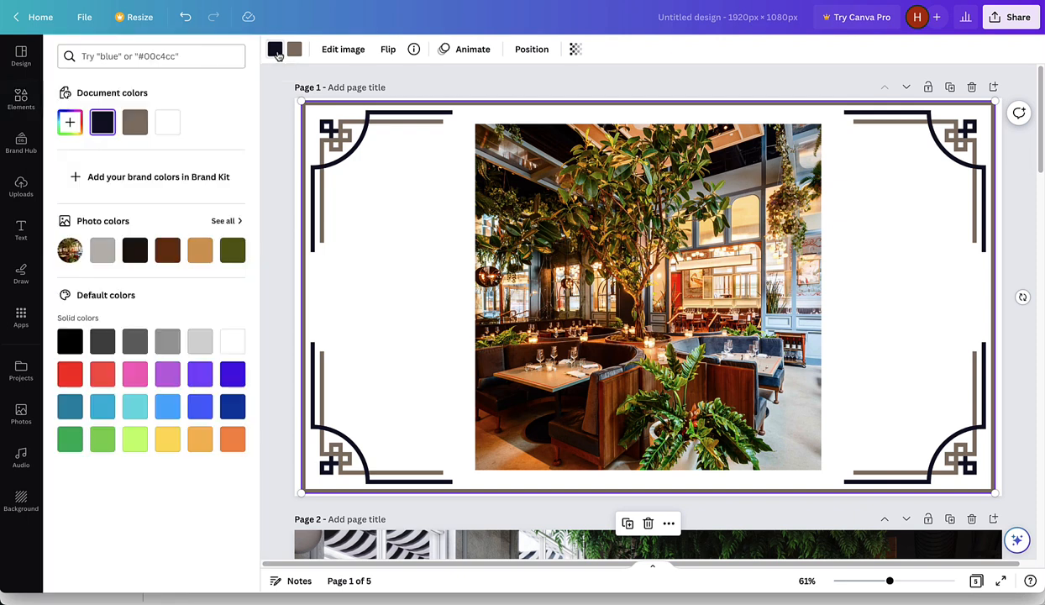
pyautogui.moveTo(275, 49)
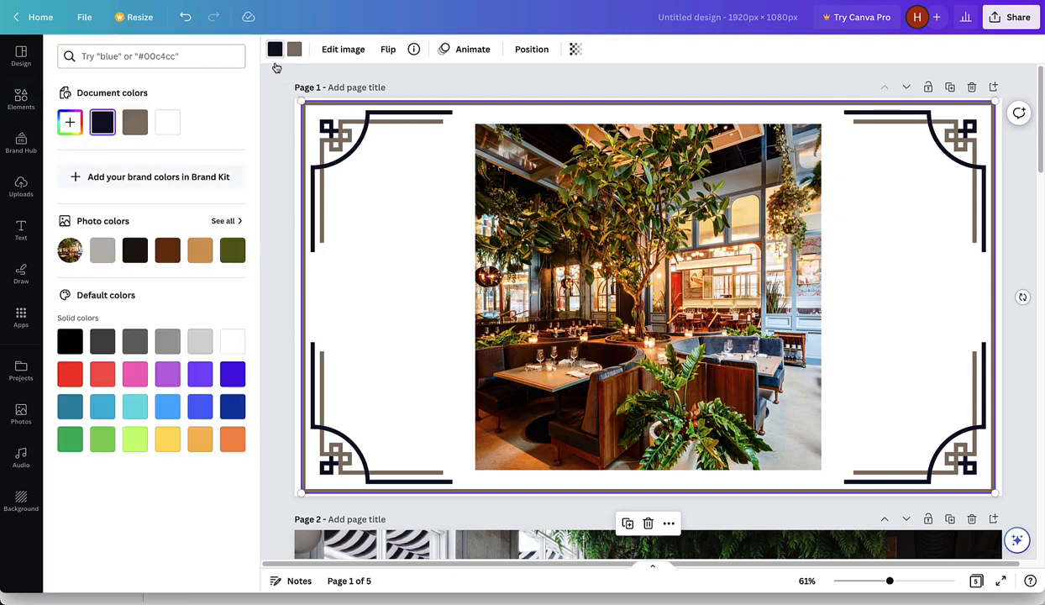
pyautogui.click(233, 250)
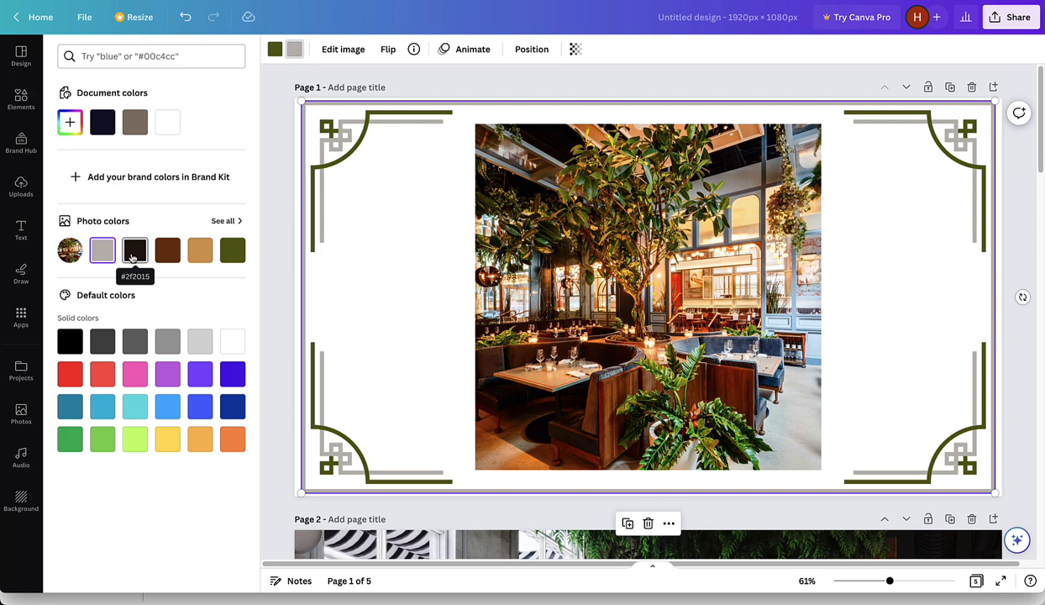
pyautogui.click(167, 250)
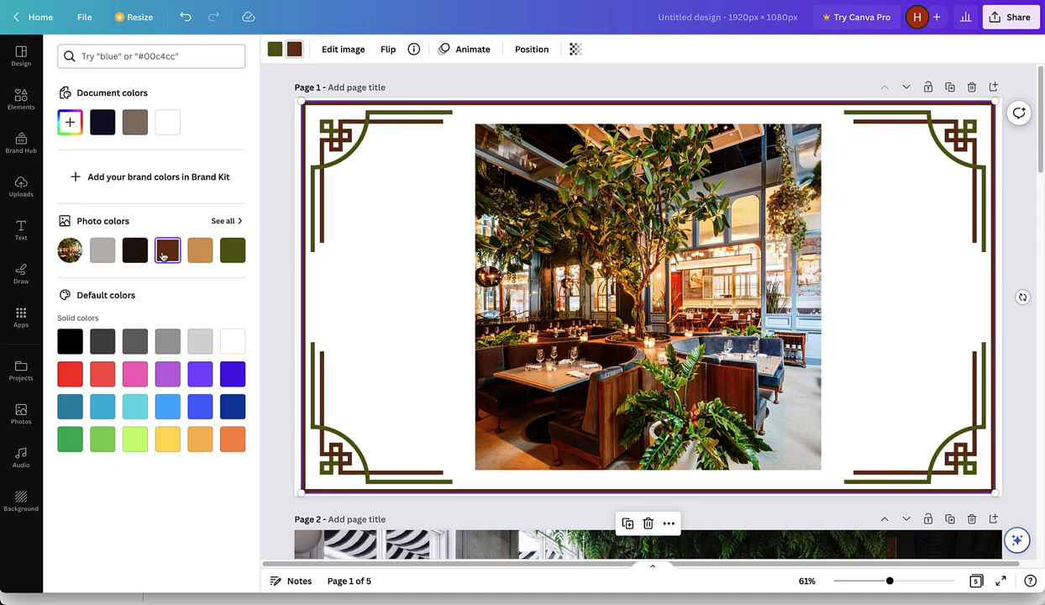
pyautogui.click(199, 250)
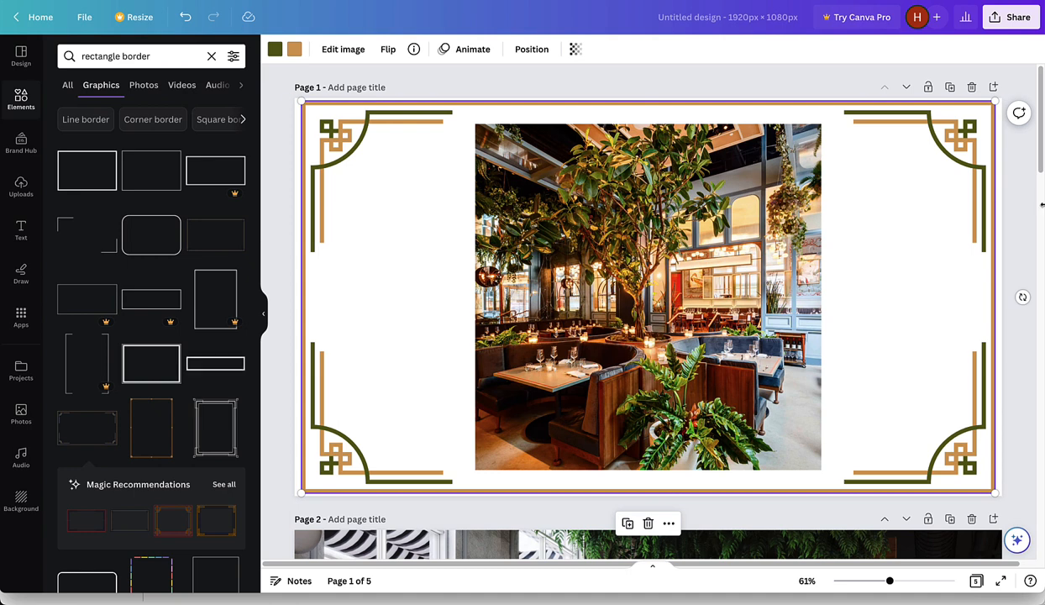
pyautogui.moveTo(995, 200)
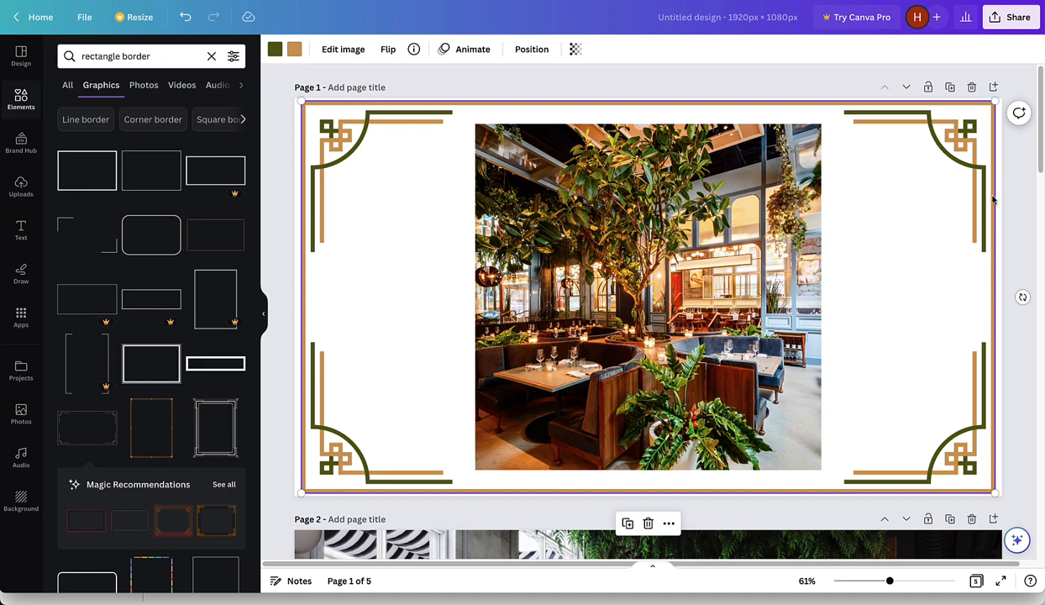
pyautogui.press('Delete')
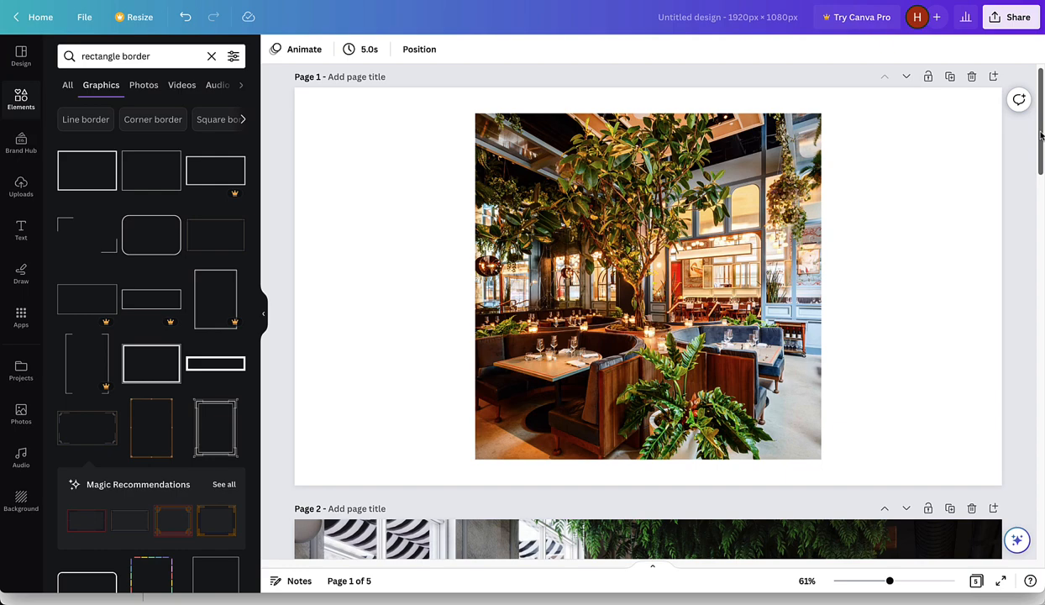
# Scroll down to page 2 and select its dining room photo.
pyautogui.scroll(-3)
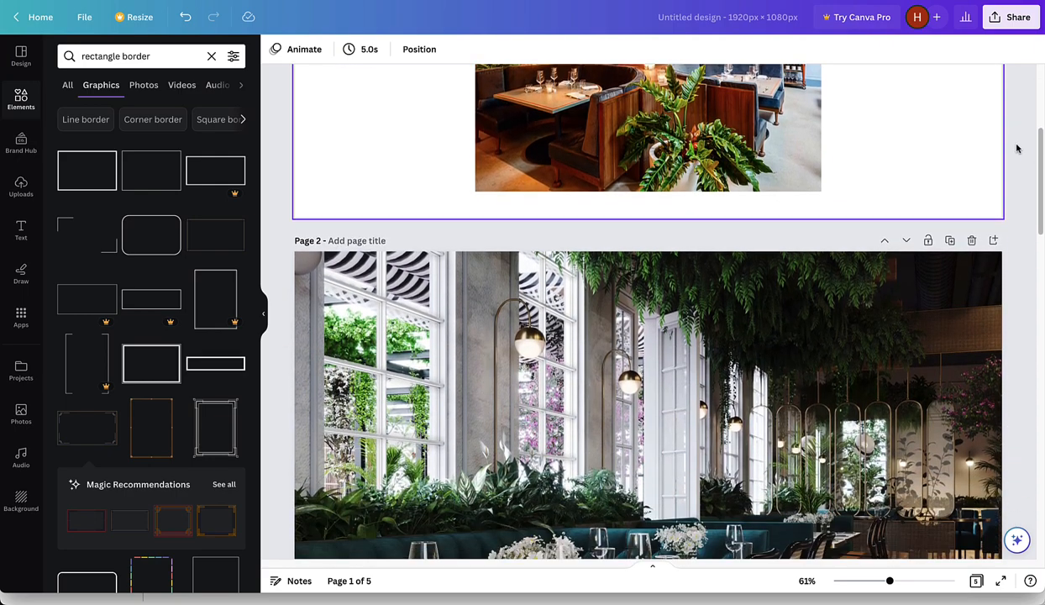
pyautogui.scroll(-3)
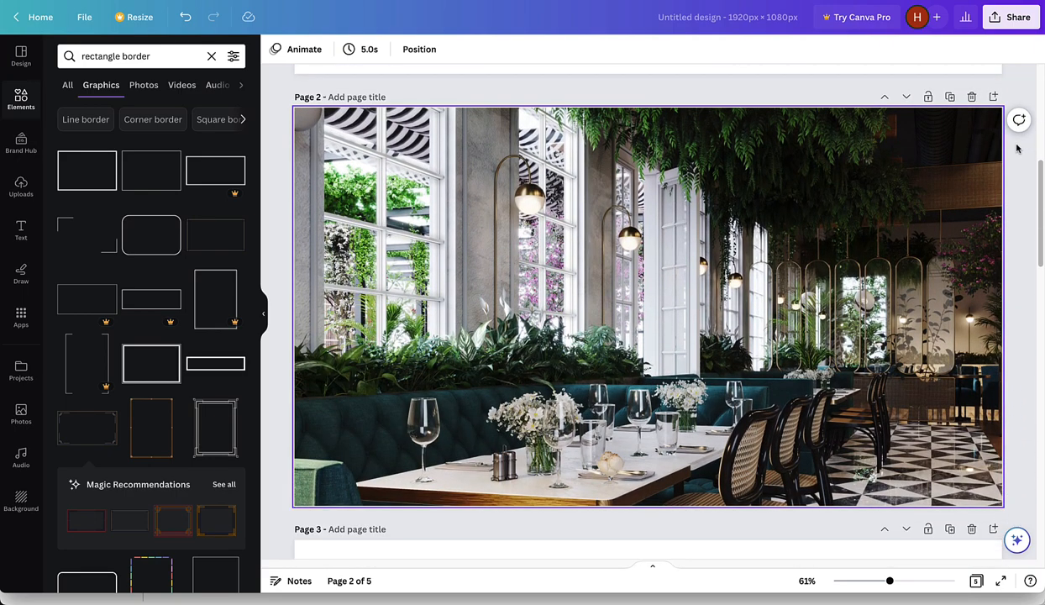
pyautogui.moveTo(1012, 200)
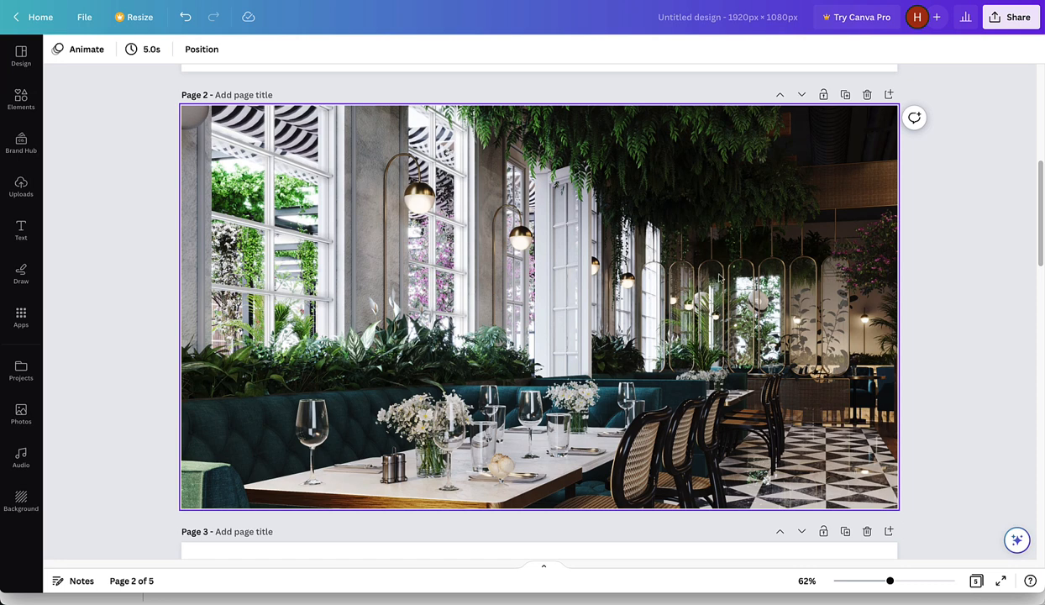
pyautogui.click(538, 307)
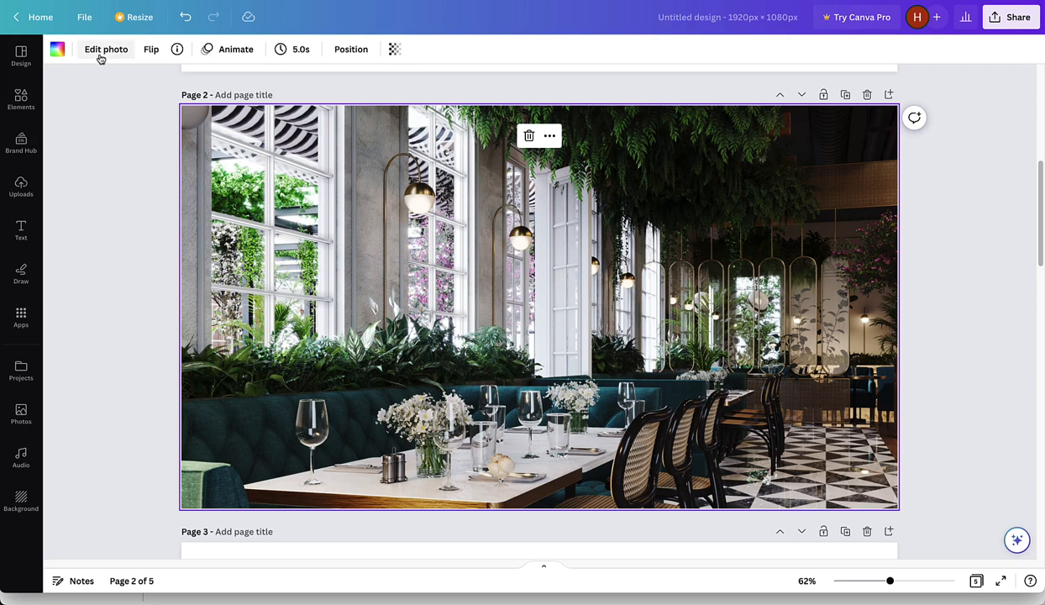
# In Adjust, trial darker and brighter levels on the page 2 photo, returning brightness to 0.
pyautogui.click(103, 48)
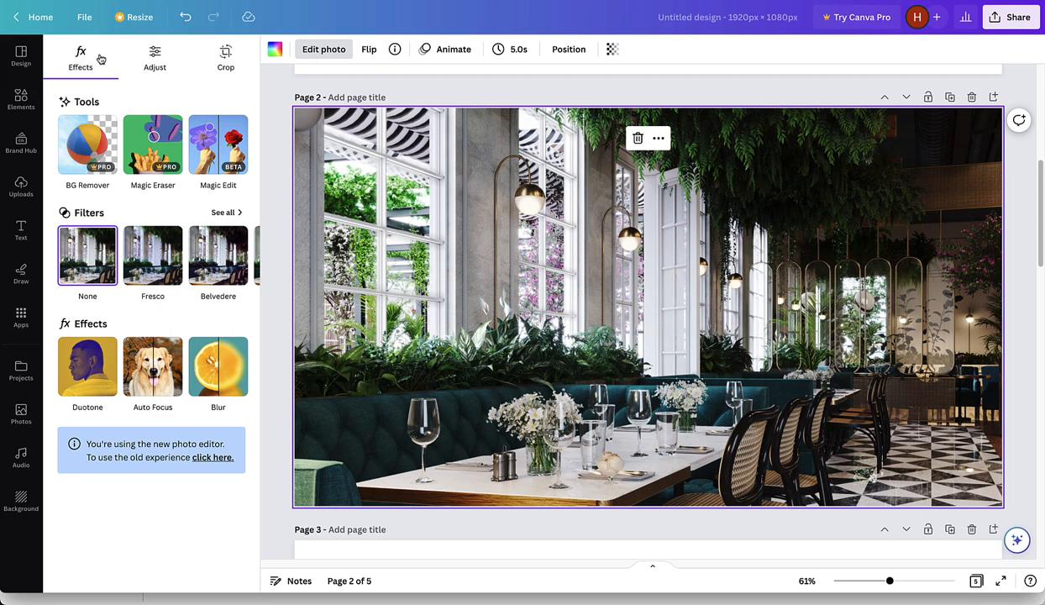
pyautogui.moveTo(152, 56)
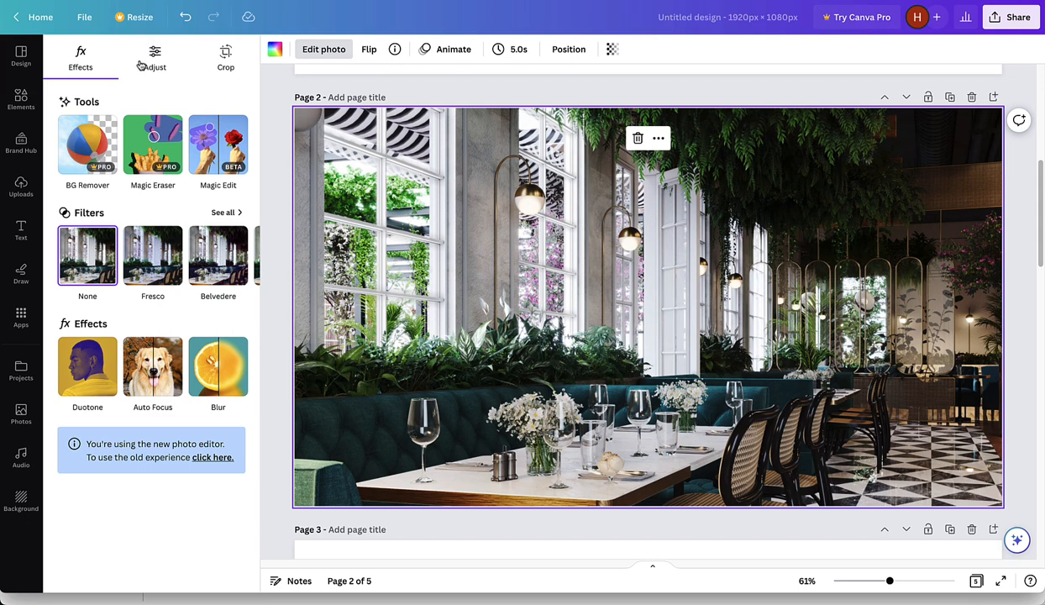
pyautogui.click(151, 55)
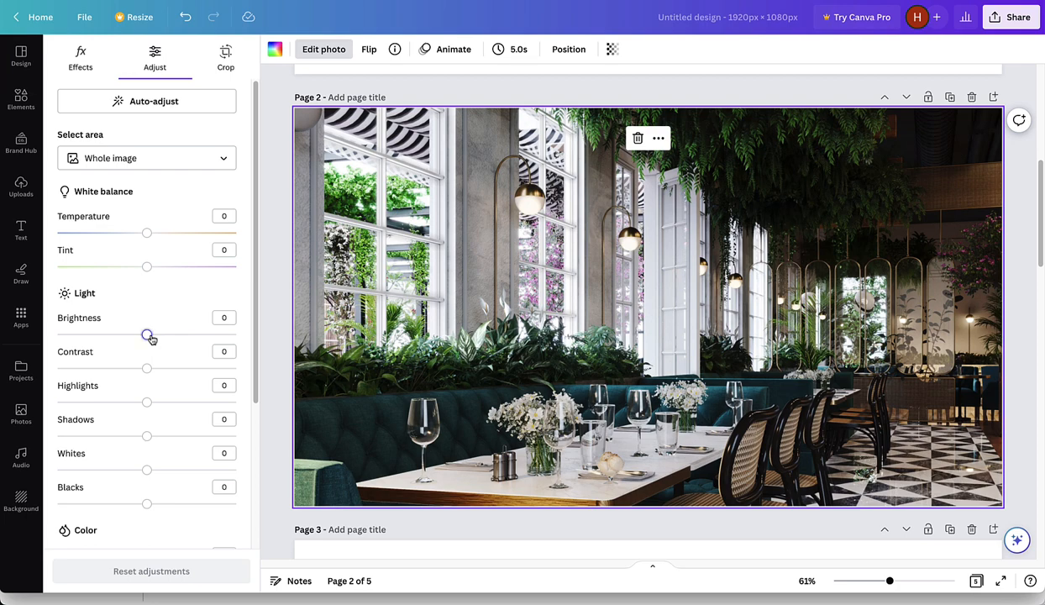
pyautogui.moveTo(143, 334); pyautogui.dragTo(100, 335)
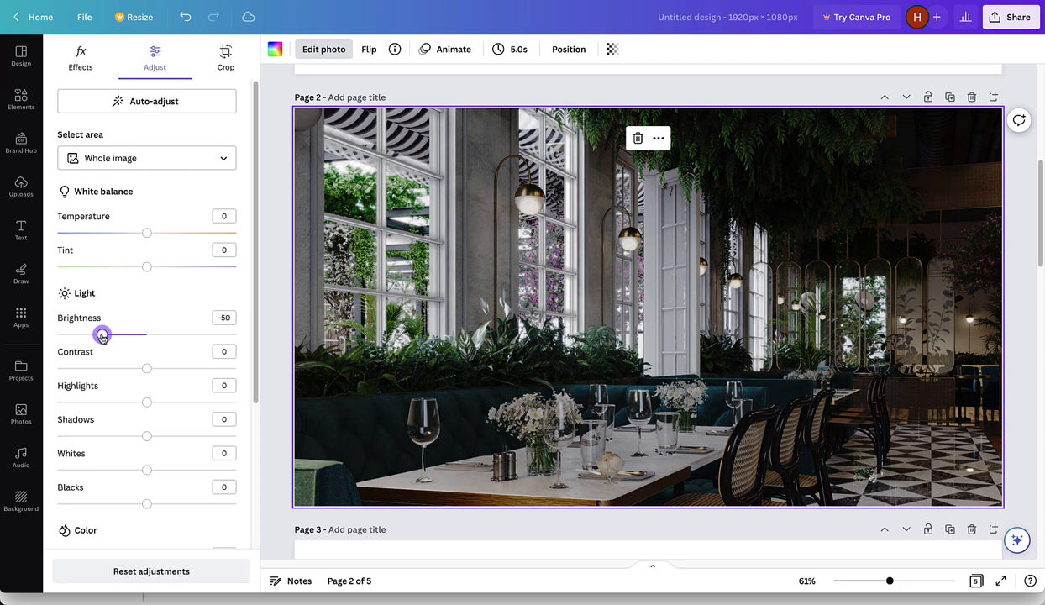
pyautogui.moveTo(99, 334); pyautogui.dragTo(187, 334)
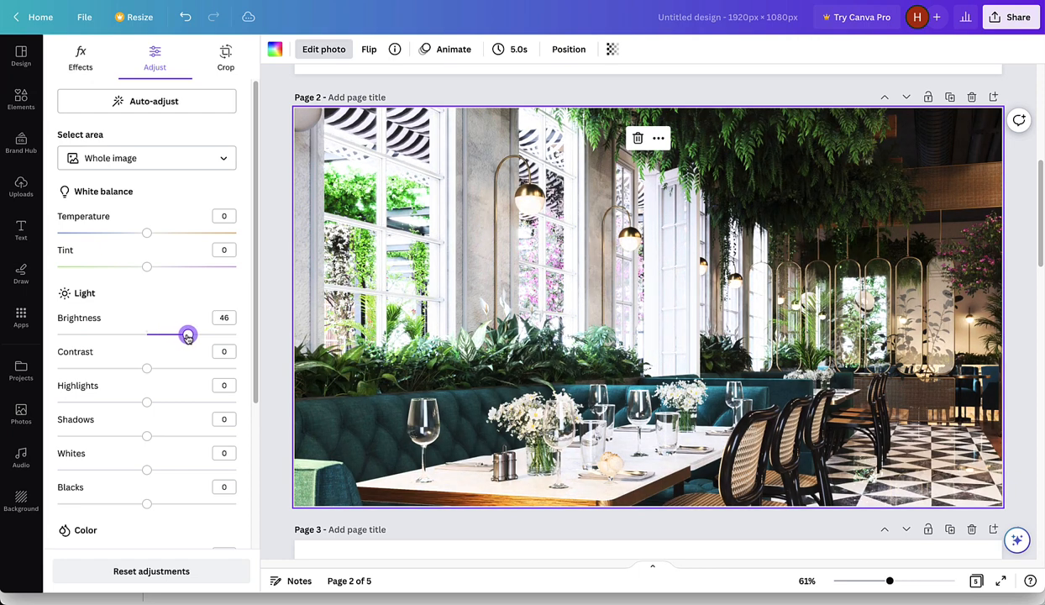
pyautogui.moveTo(186, 335); pyautogui.dragTo(179, 334)
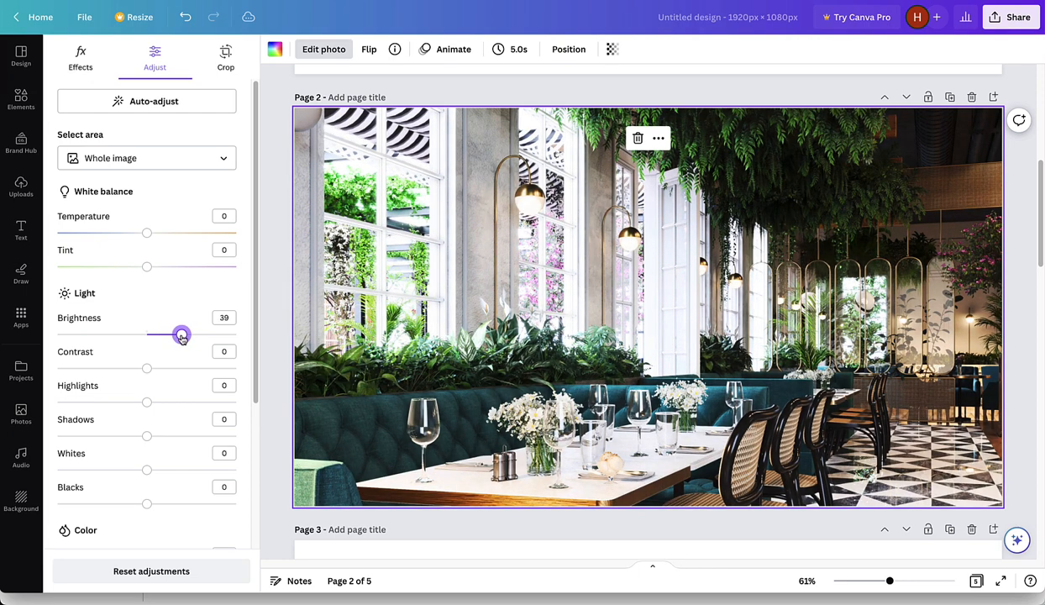
pyautogui.moveTo(179, 334); pyautogui.dragTo(172, 335)
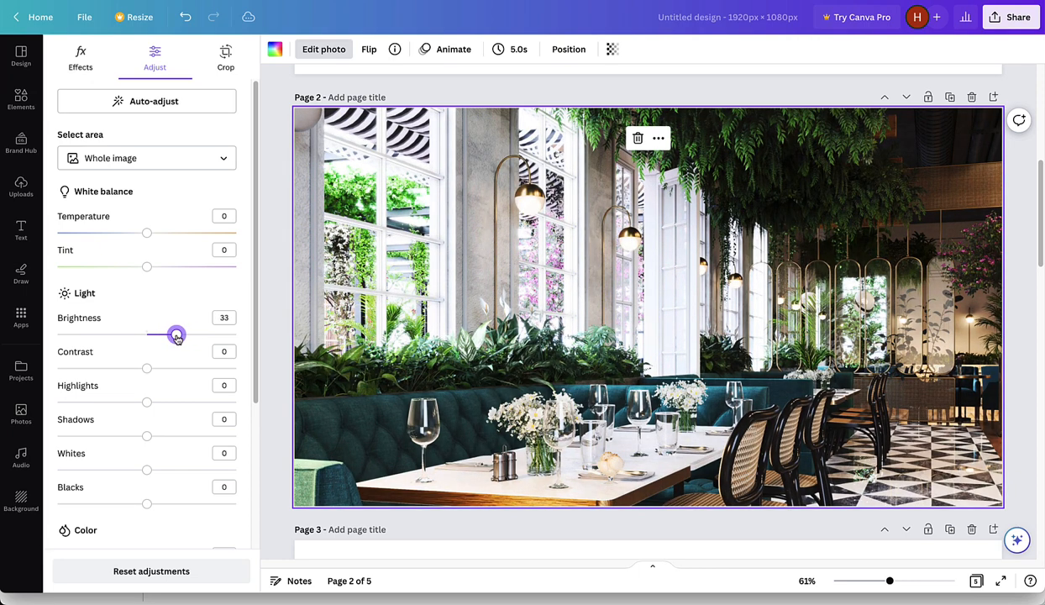
pyautogui.moveTo(172, 334); pyautogui.dragTo(160, 334)
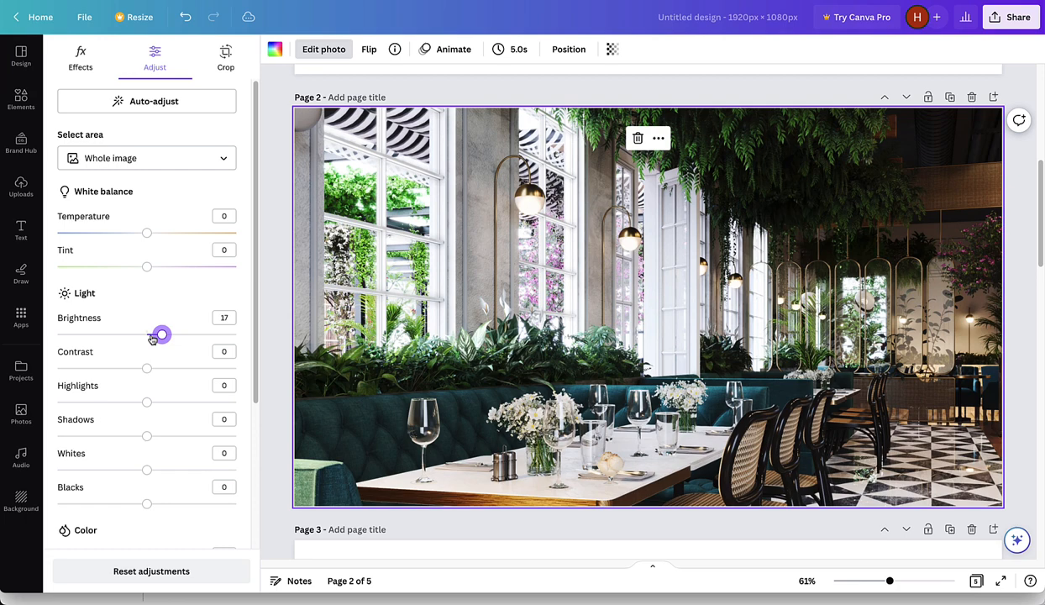
pyautogui.moveTo(159, 334); pyautogui.dragTo(154, 334)
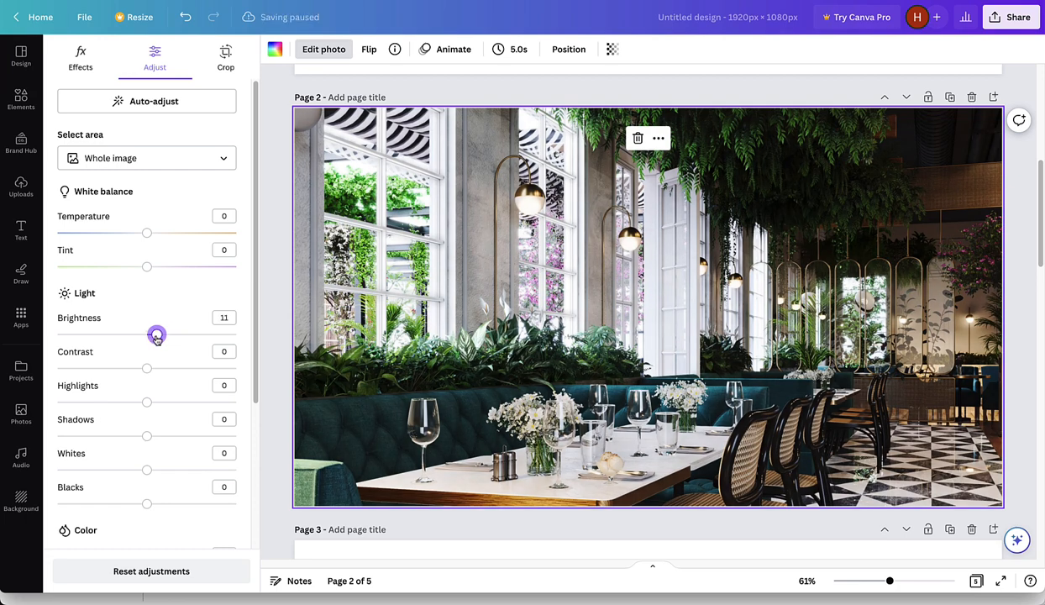
pyautogui.moveTo(154, 335); pyautogui.dragTo(144, 335)
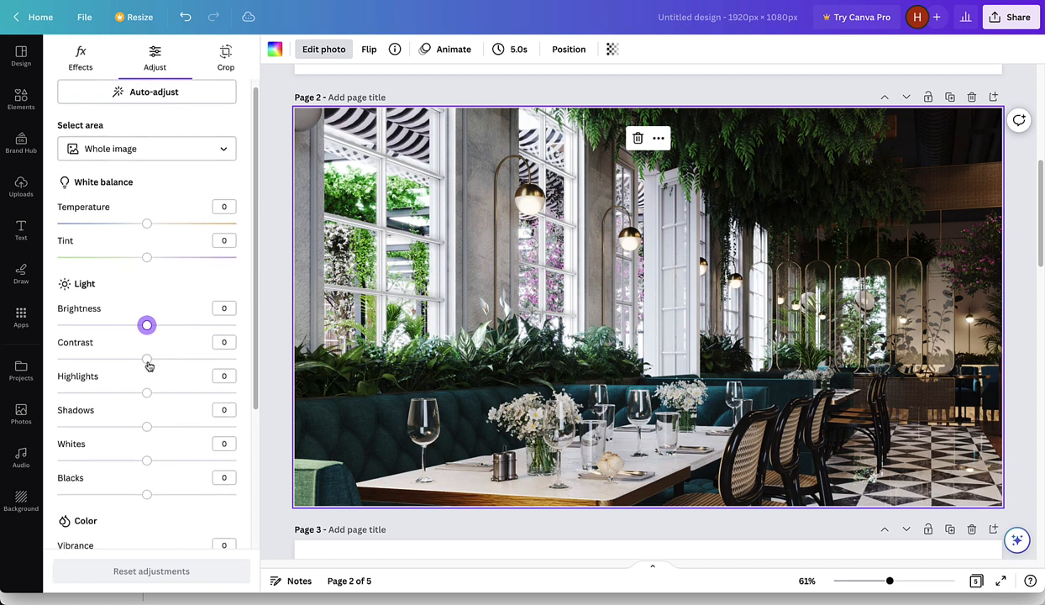
# Settle the page 2 photo's contrast at about -22 and brightness at about 28.
pyautogui.moveTo(143, 359); pyautogui.dragTo(132, 359)
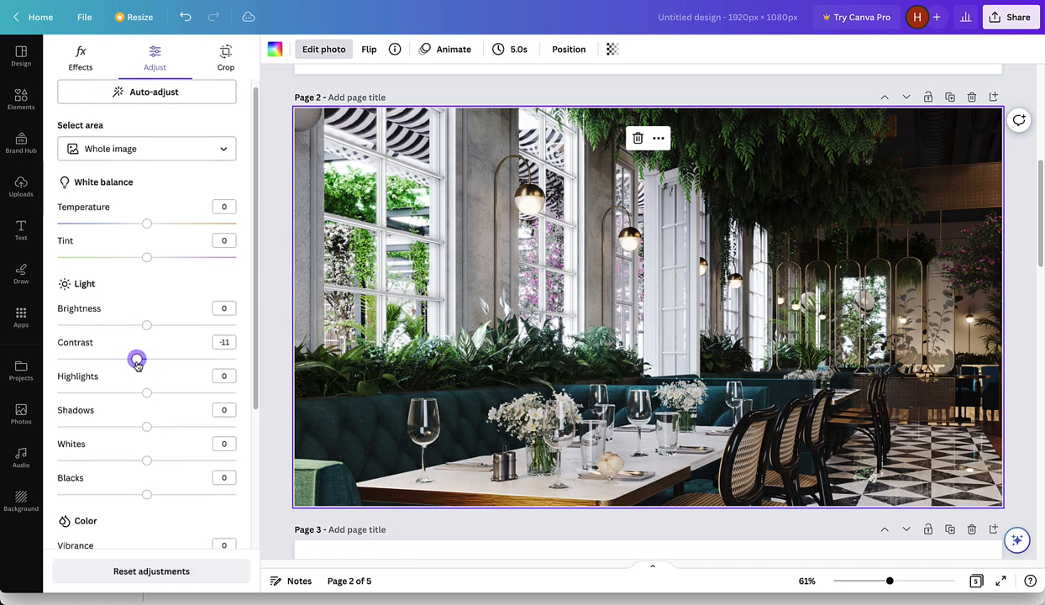
pyautogui.moveTo(132, 359); pyautogui.dragTo(143, 345)
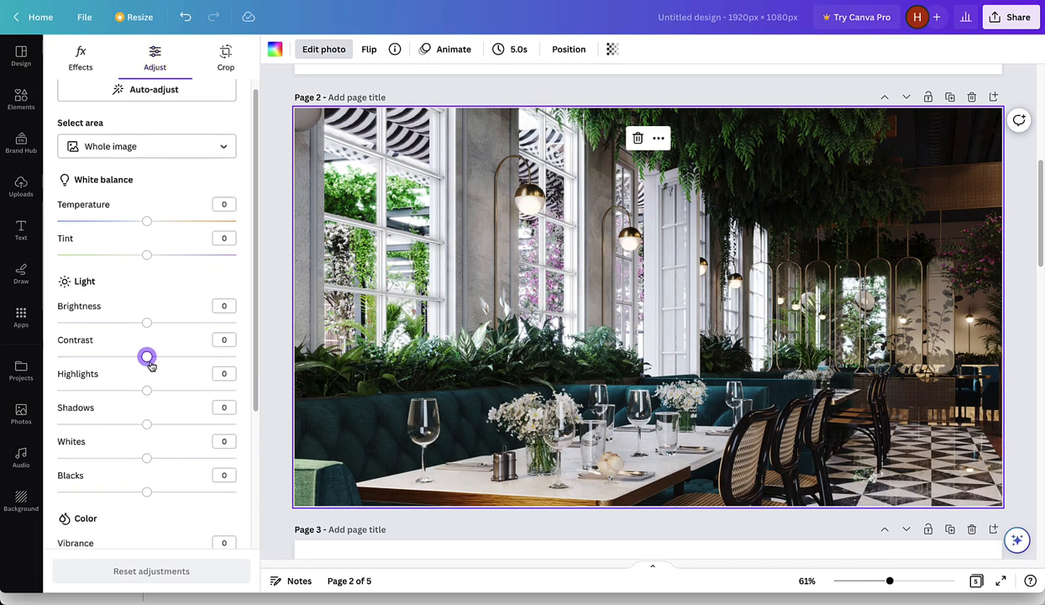
pyautogui.moveTo(143, 356); pyautogui.dragTo(208, 356)
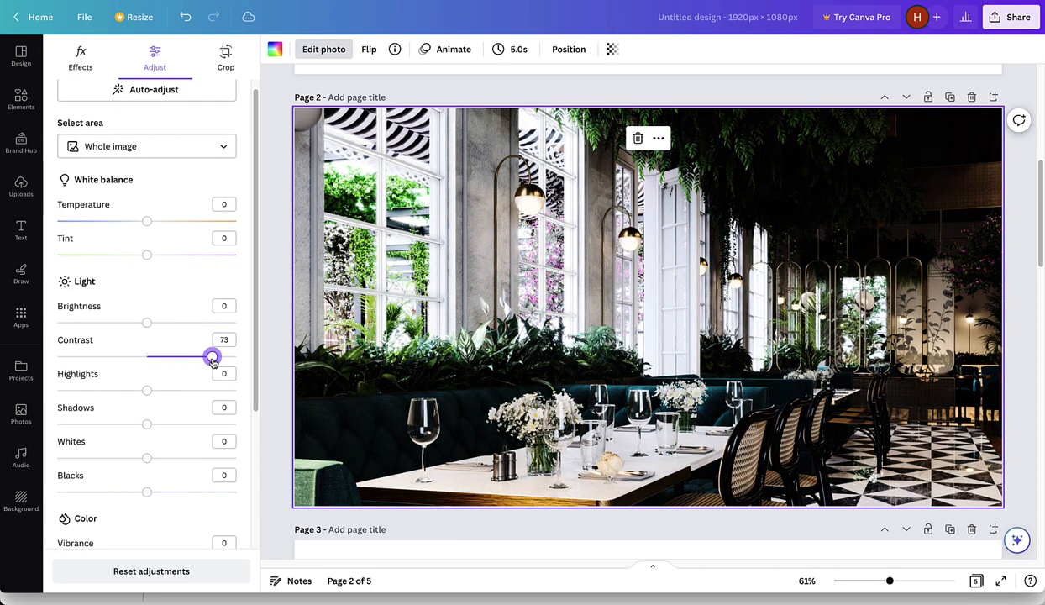
pyautogui.moveTo(208, 356); pyautogui.dragTo(227, 356)
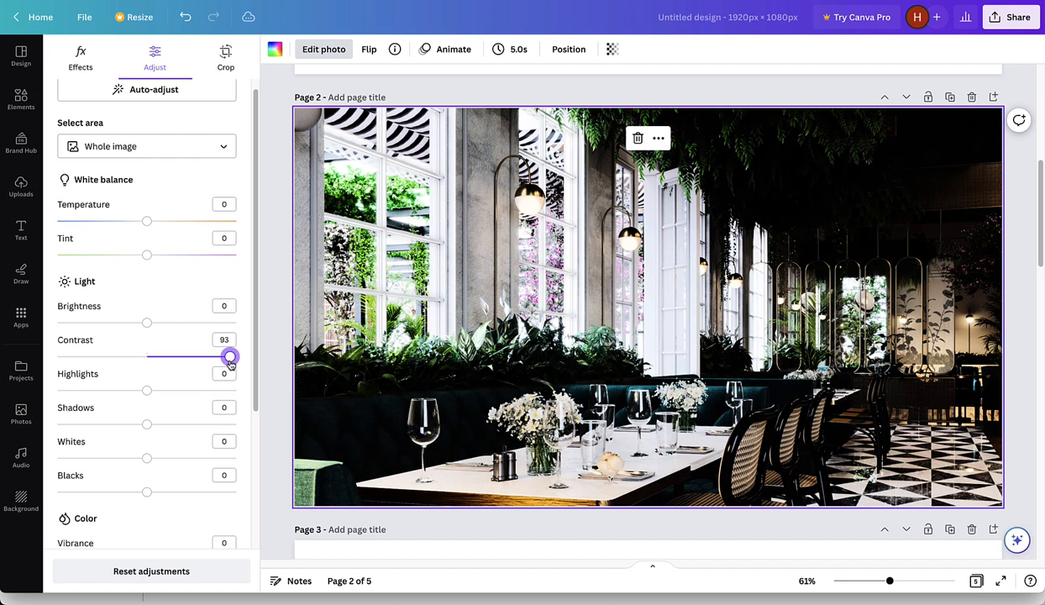
pyautogui.moveTo(227, 356); pyautogui.dragTo(133, 356)
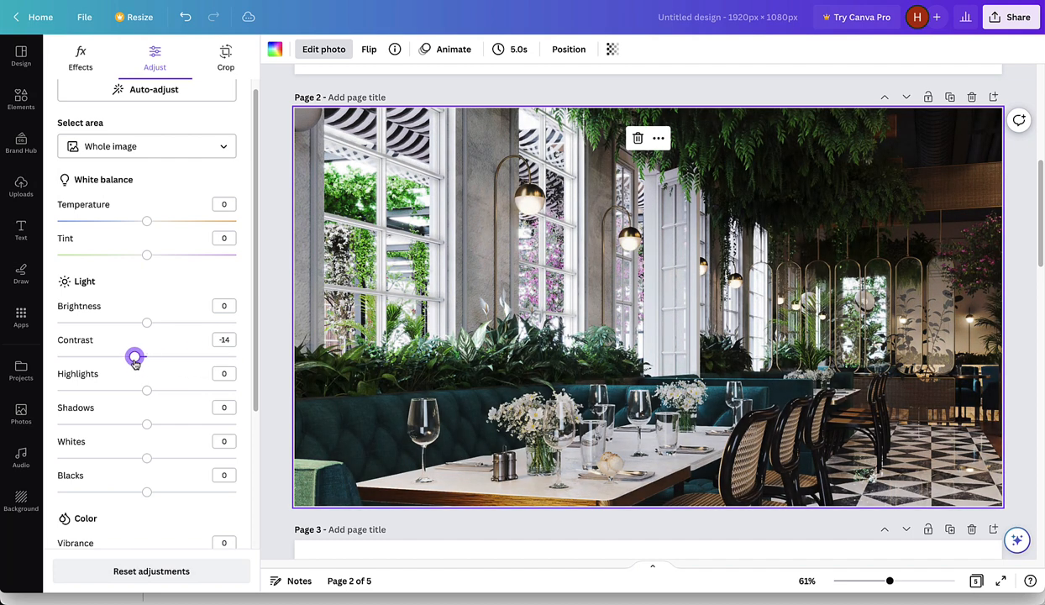
pyautogui.moveTo(131, 356); pyautogui.dragTo(86, 356)
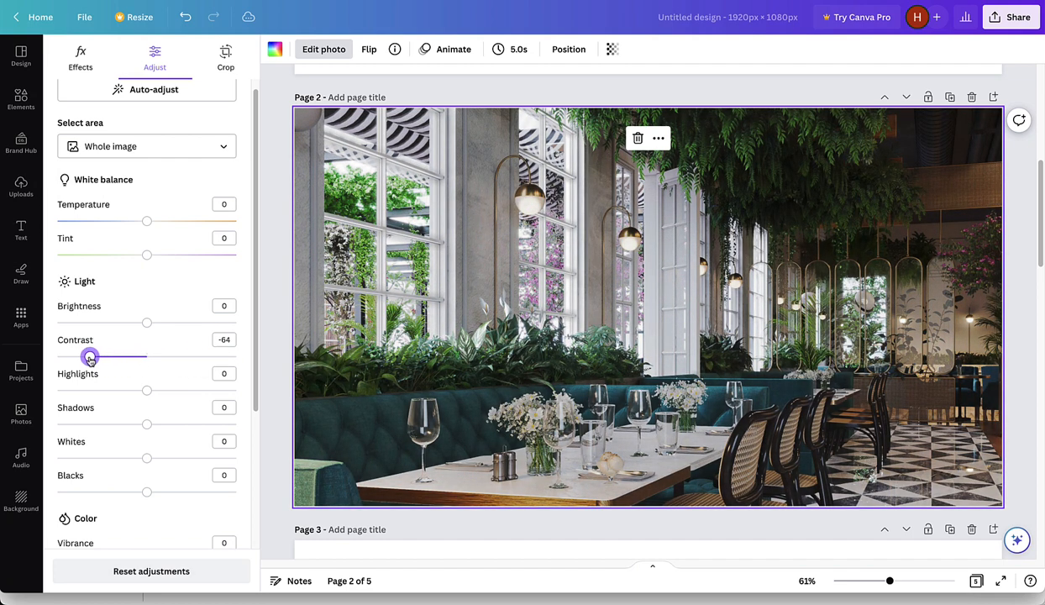
pyautogui.moveTo(87, 356); pyautogui.dragTo(95, 355)
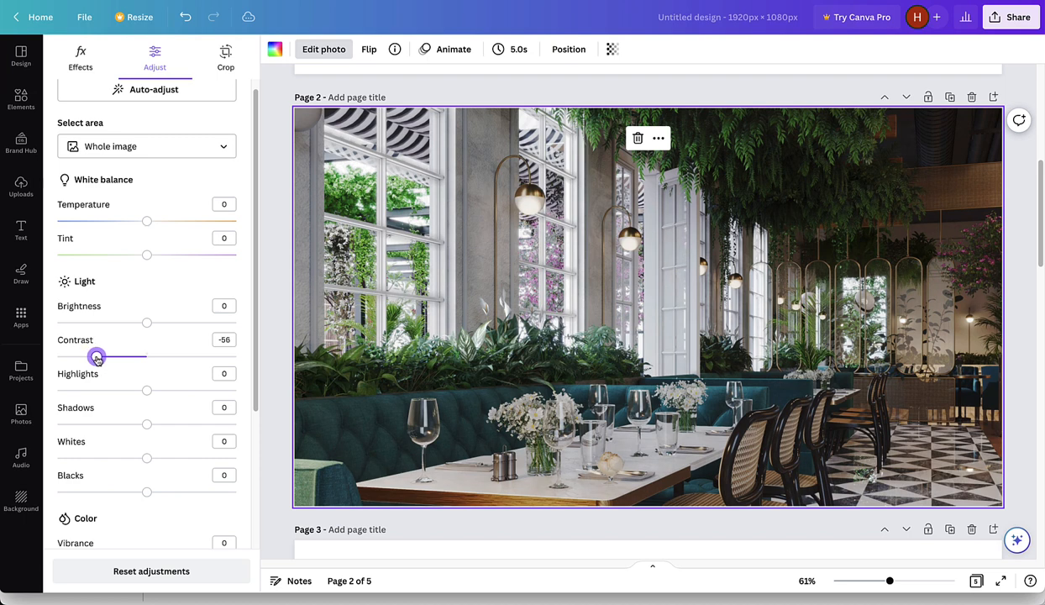
pyautogui.moveTo(93, 356); pyautogui.dragTo(112, 355)
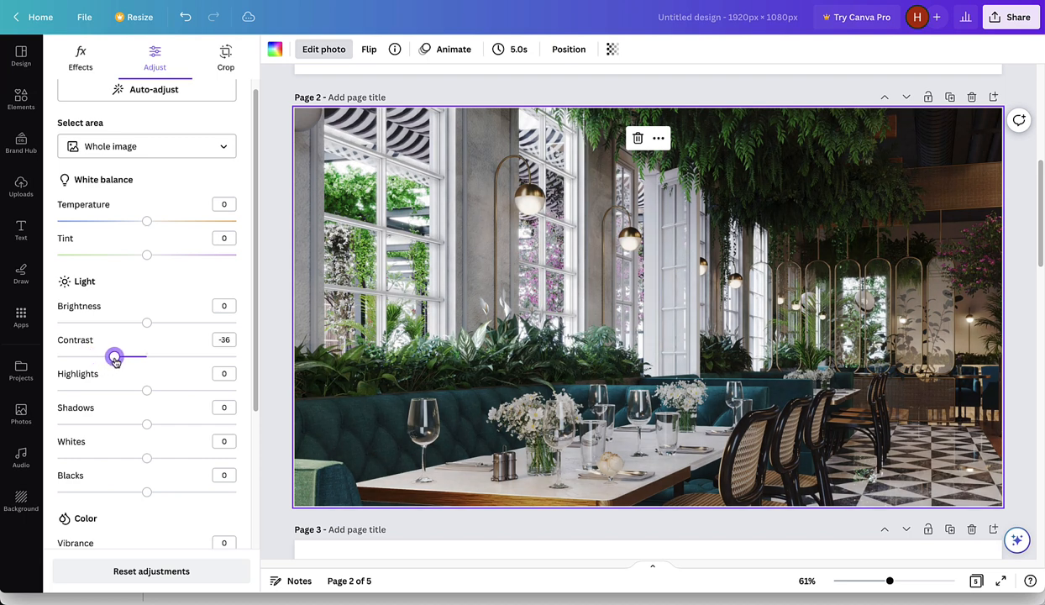
pyautogui.moveTo(110, 356); pyautogui.dragTo(125, 356)
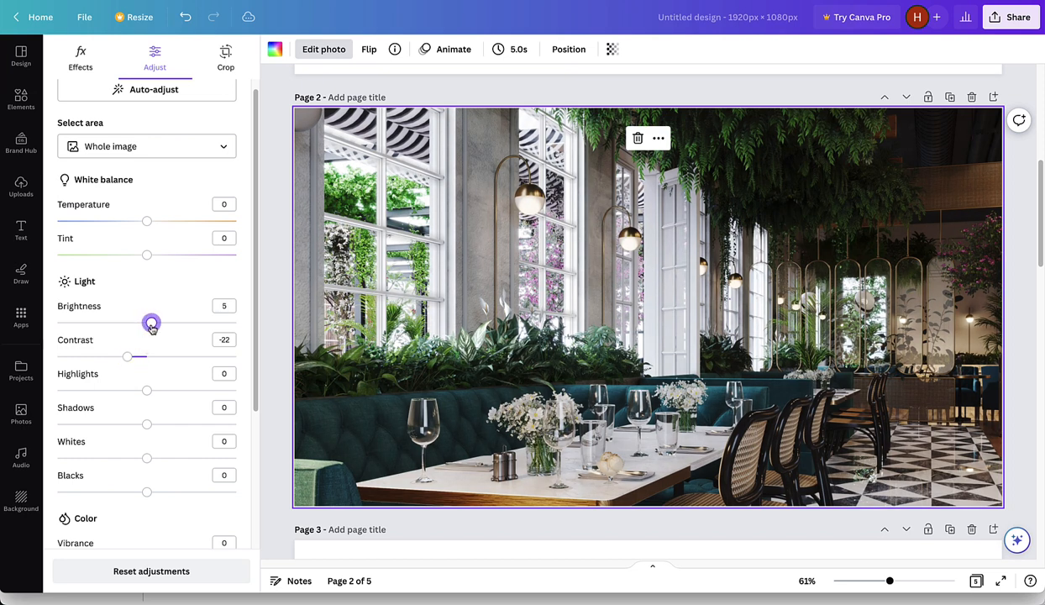
pyautogui.moveTo(147, 322); pyautogui.dragTo(172, 322)
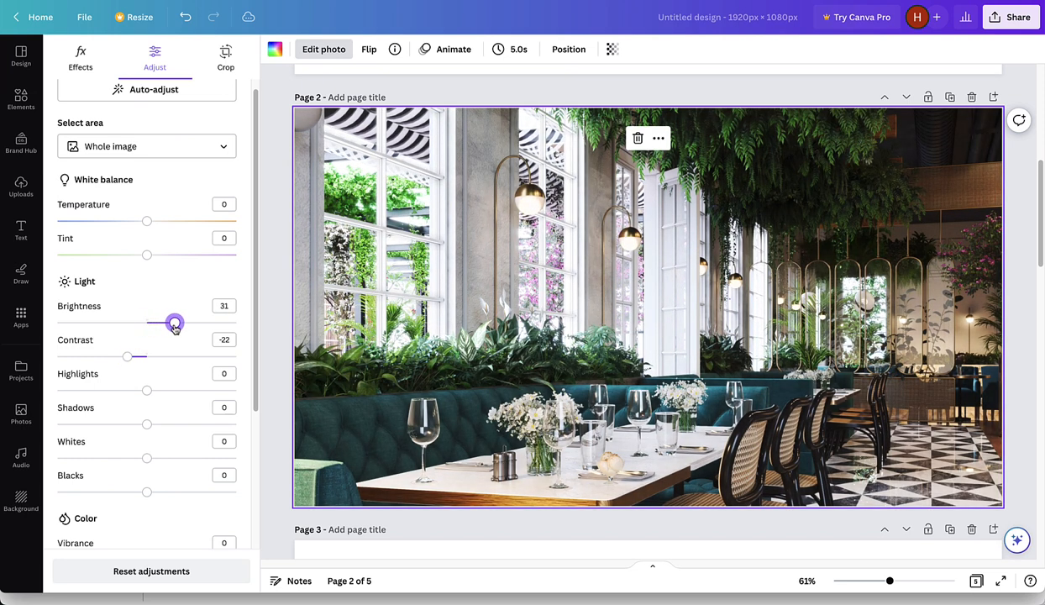
pyautogui.moveTo(173, 323); pyautogui.dragTo(169, 322)
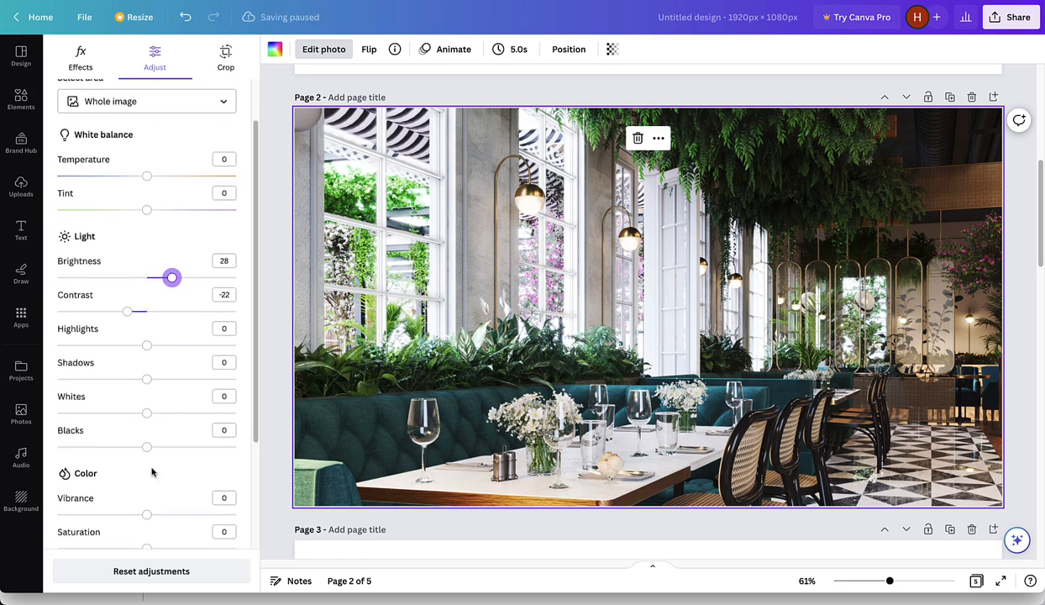
# Sweep the photo's saturation from vivid to near black-and-white, settling at 22.
pyautogui.scroll(-3)
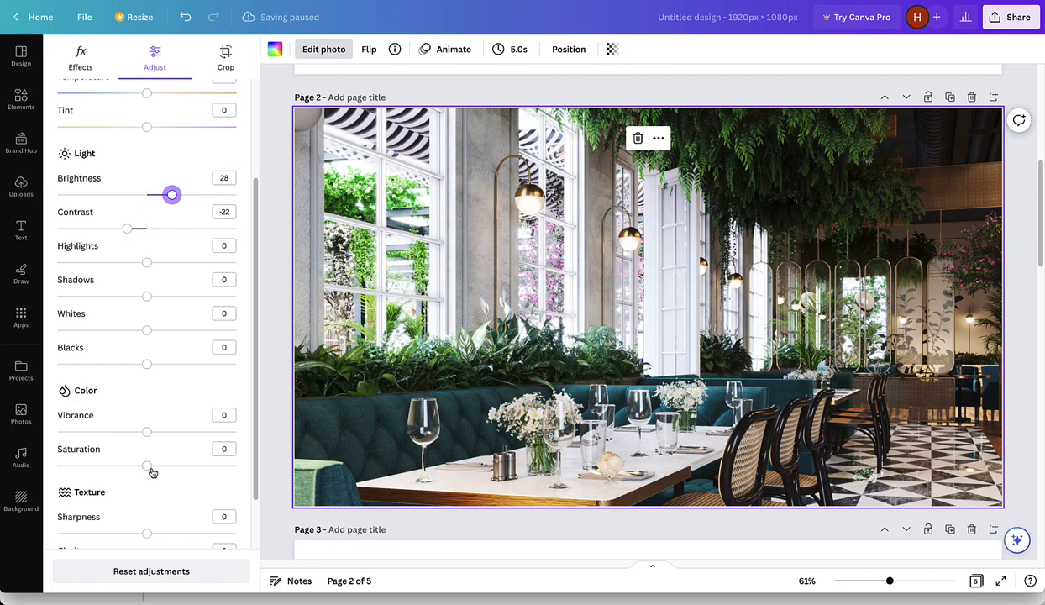
pyautogui.moveTo(144, 466); pyautogui.dragTo(156, 466)
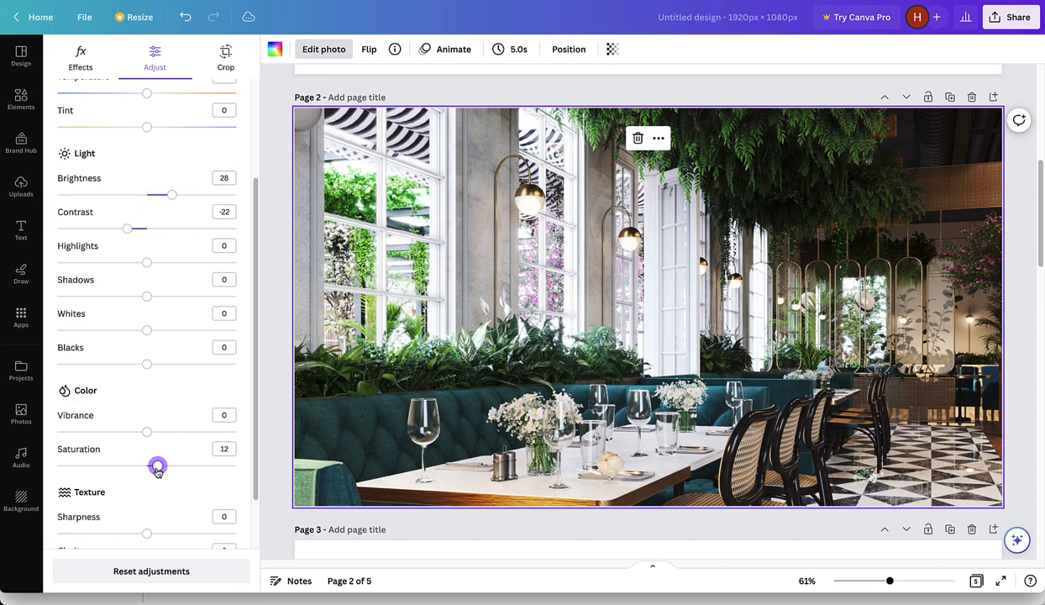
pyautogui.moveTo(155, 465); pyautogui.dragTo(195, 465)
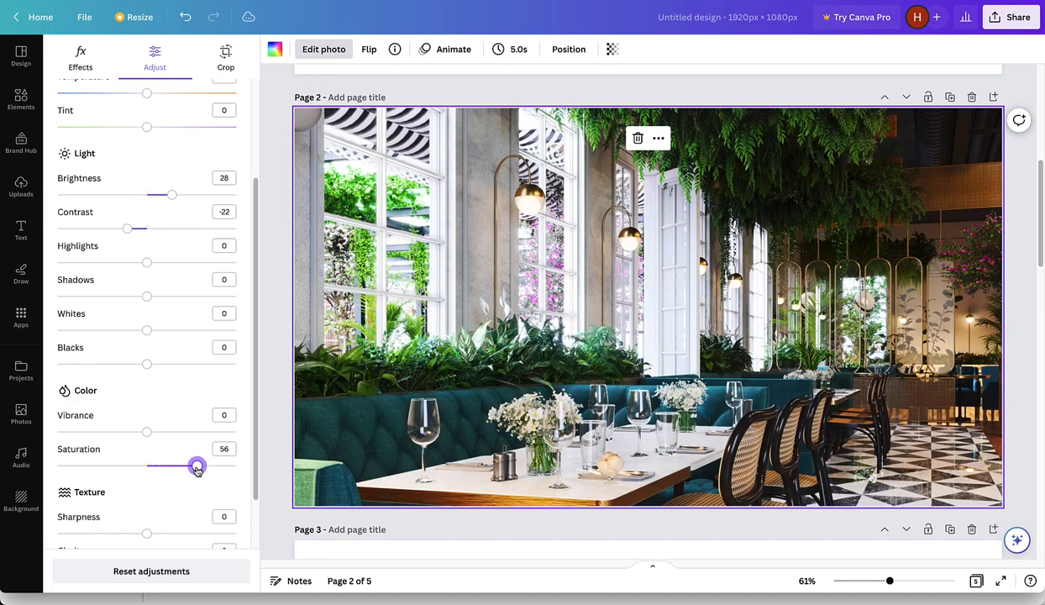
pyautogui.moveTo(193, 466); pyautogui.dragTo(60, 466)
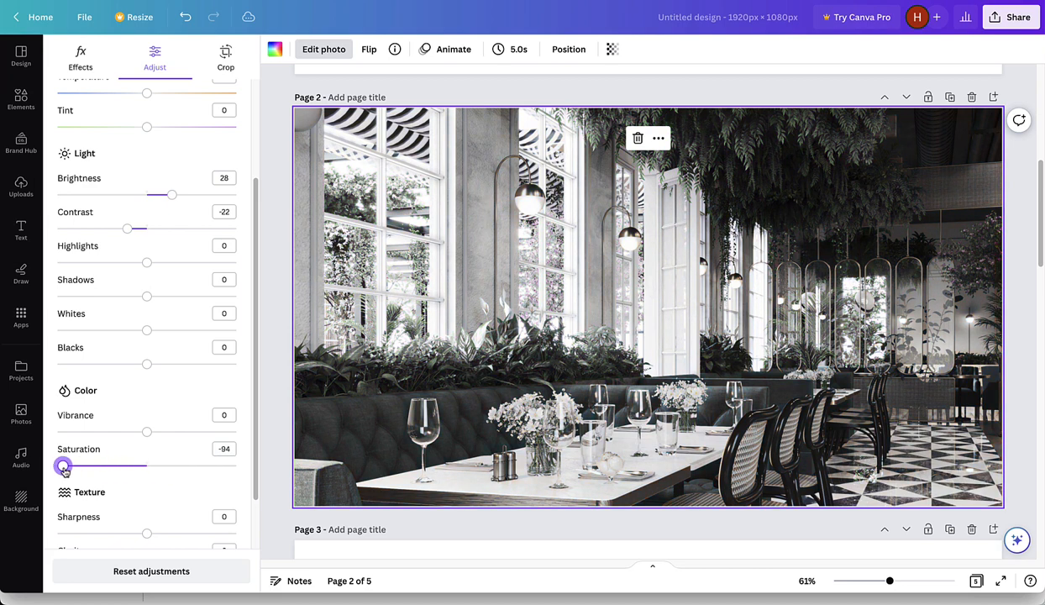
pyautogui.moveTo(65, 465); pyautogui.dragTo(55, 465)
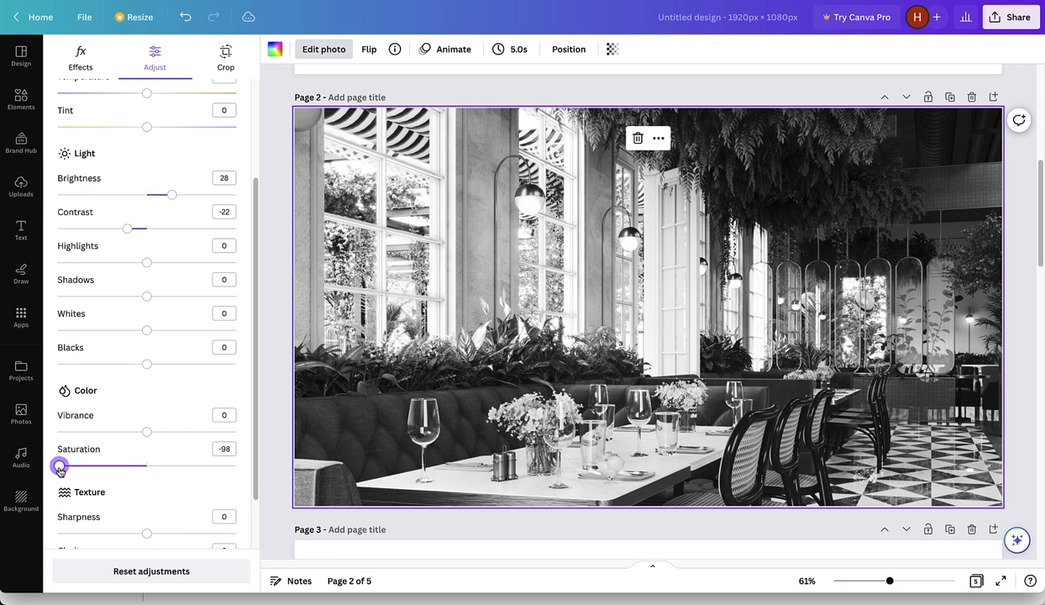
pyautogui.moveTo(54, 466); pyautogui.dragTo(64, 466)
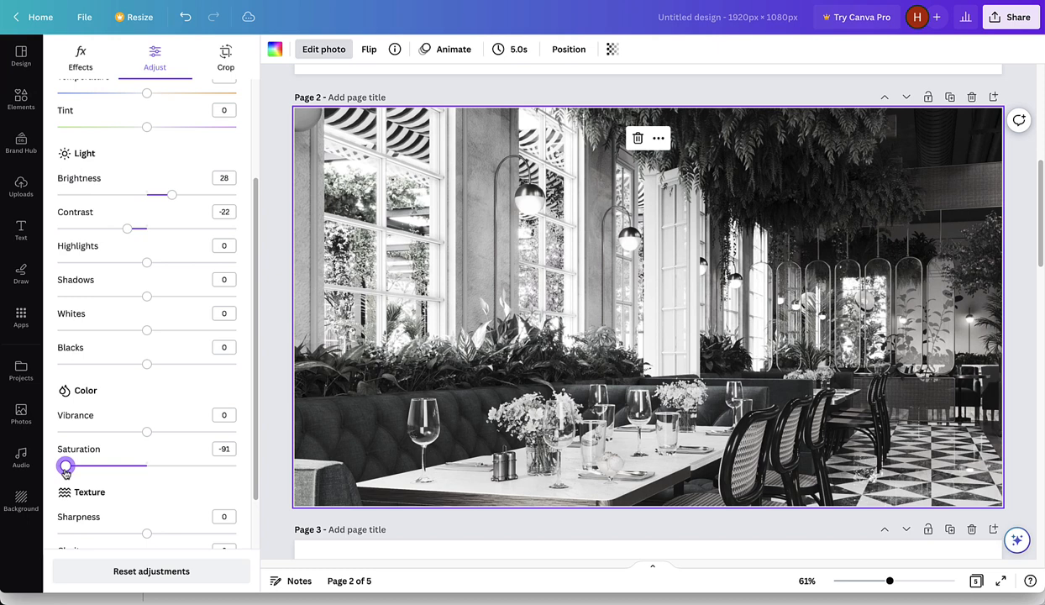
pyautogui.moveTo(64, 466); pyautogui.dragTo(124, 466)
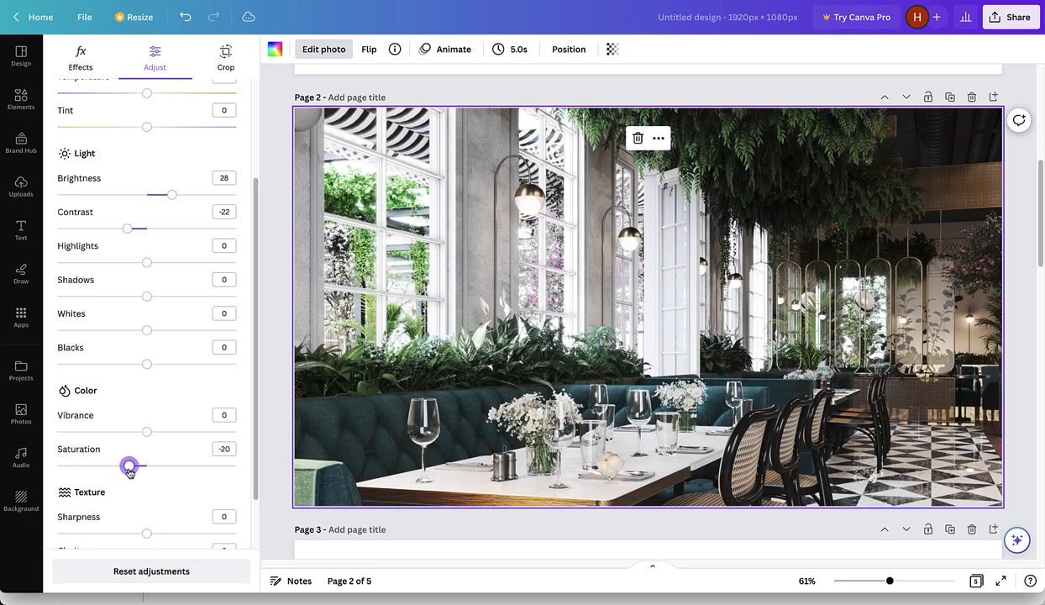
pyautogui.moveTo(124, 466); pyautogui.dragTo(143, 467)
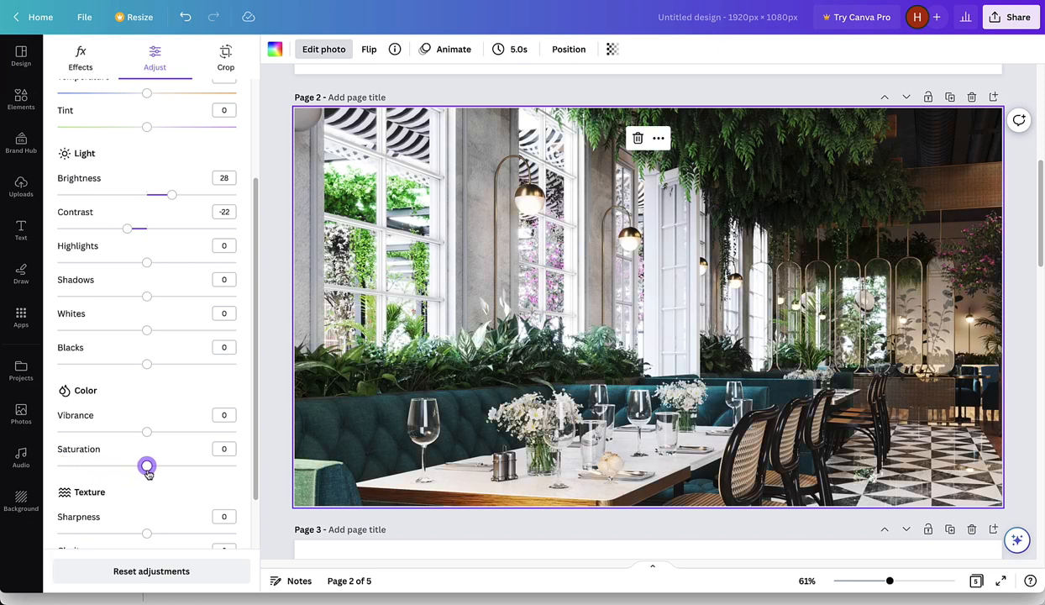
pyautogui.moveTo(143, 466); pyautogui.dragTo(160, 466)
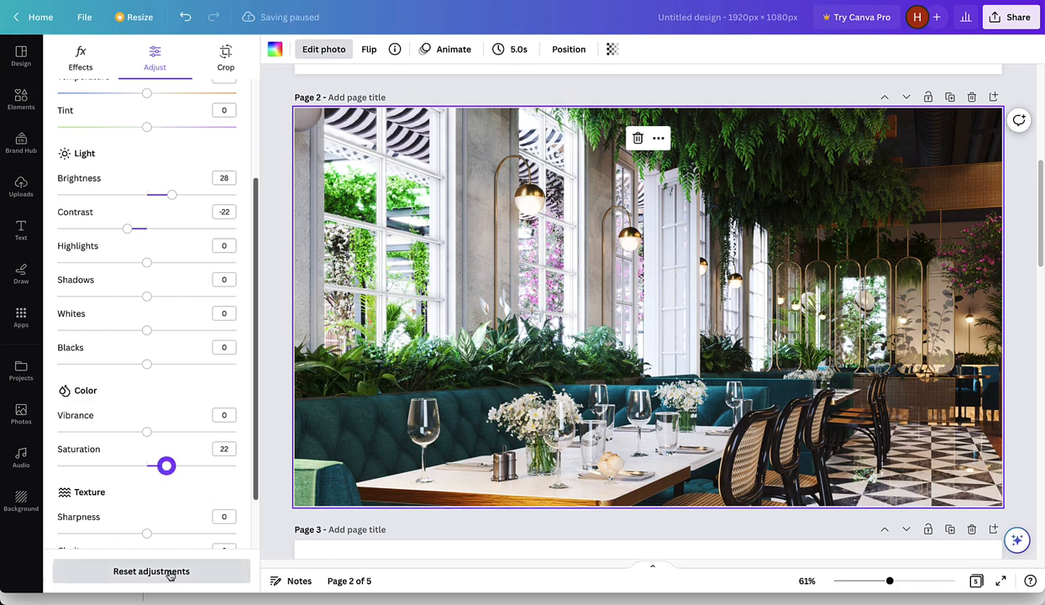
# Reset all adjustments on the page 2 photo and scroll down to page 3.
pyautogui.click(150, 571)
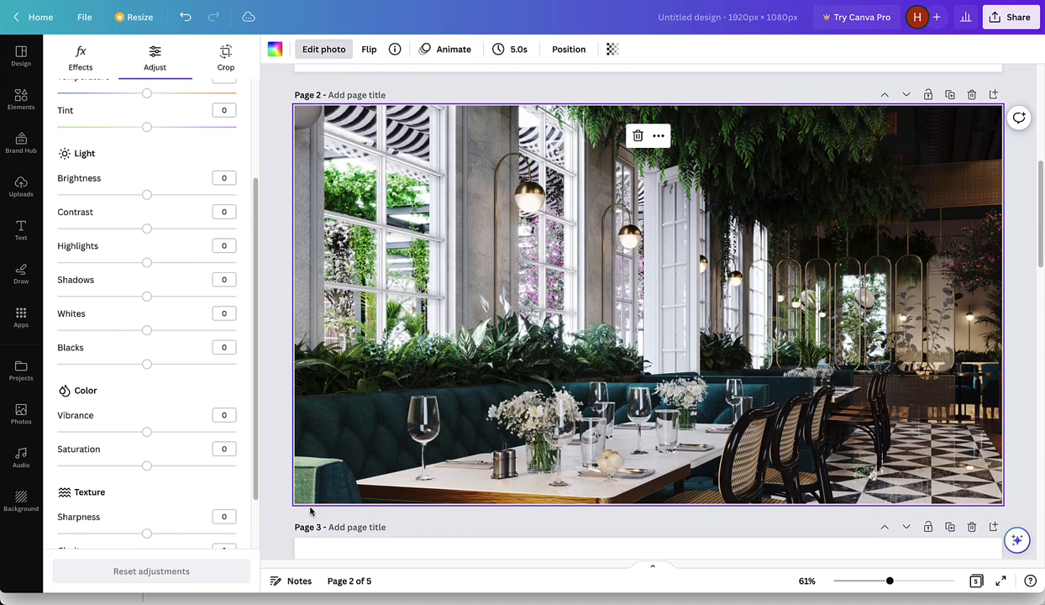
pyautogui.scroll(-3)
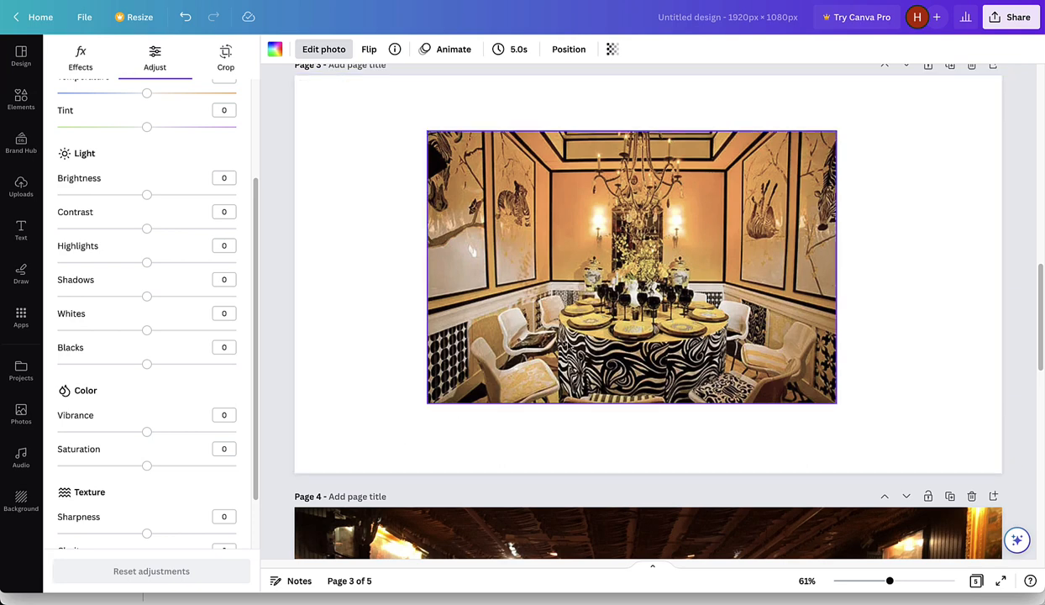
# Apply the Nordic filter to the chandelier photo, lower its intensity, and scroll to page 4.
pyautogui.click(218, 55)
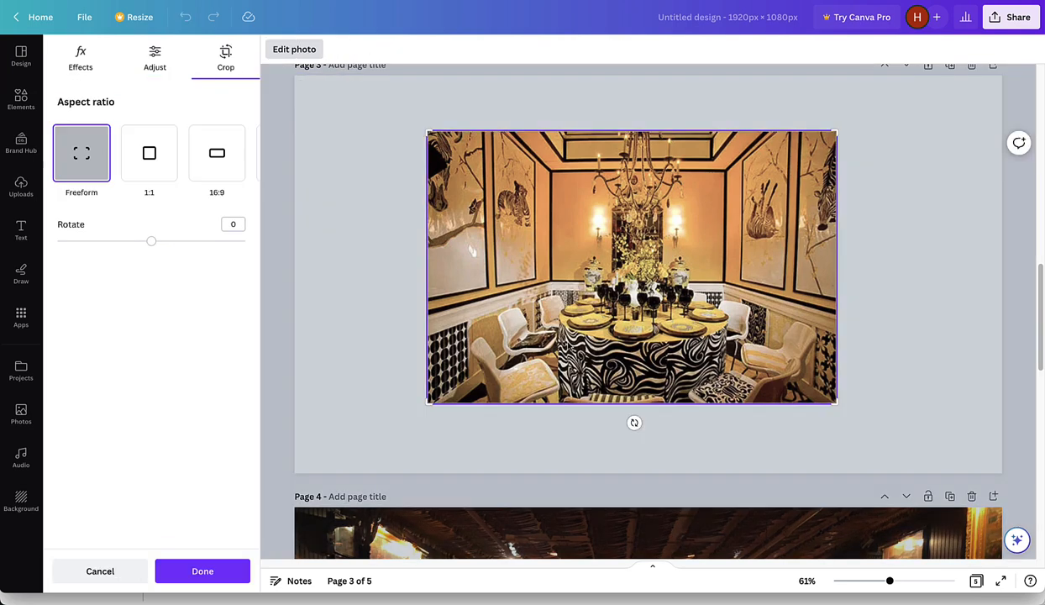
pyautogui.moveTo(502, 305)
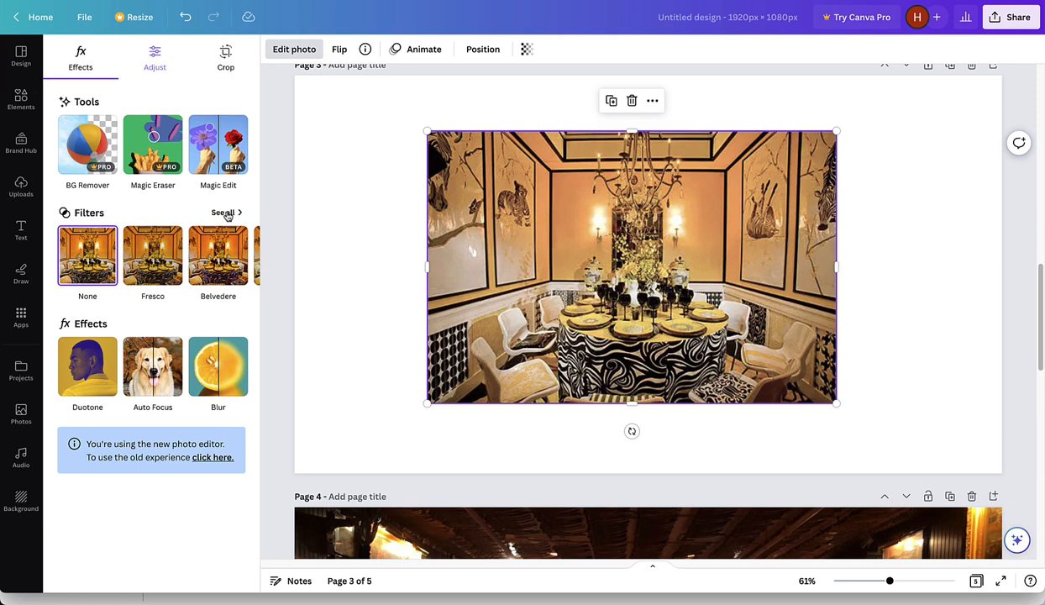
pyautogui.click(222, 212)
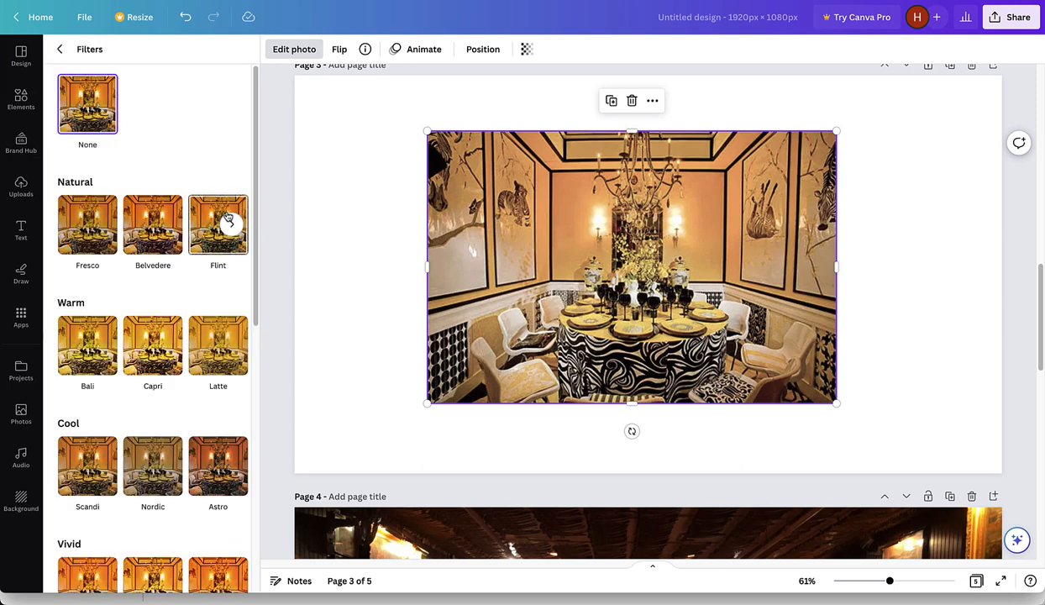
pyautogui.click(152, 465)
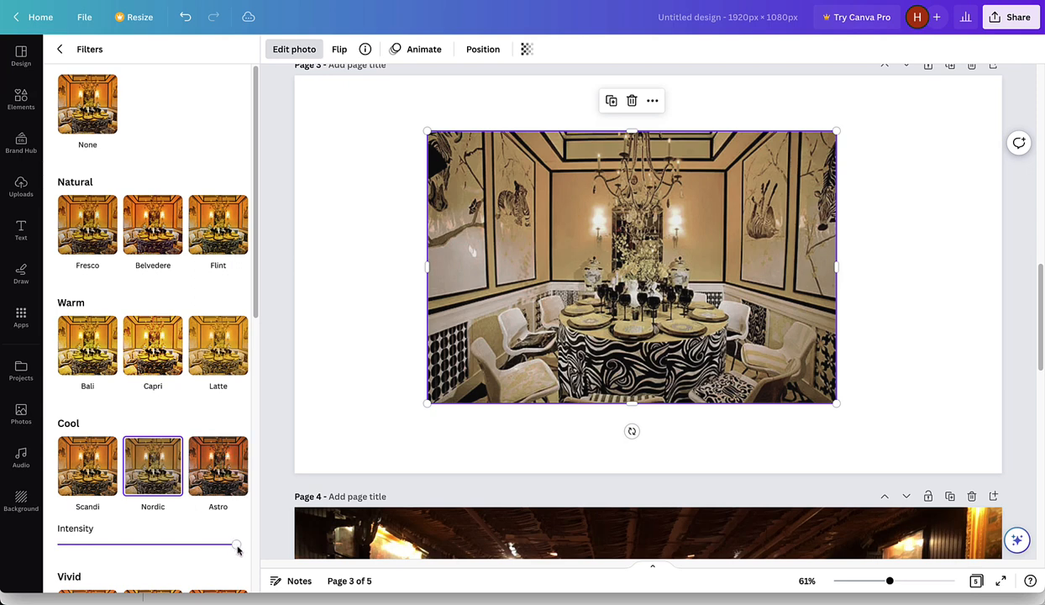
pyautogui.moveTo(235, 547); pyautogui.dragTo(204, 547)
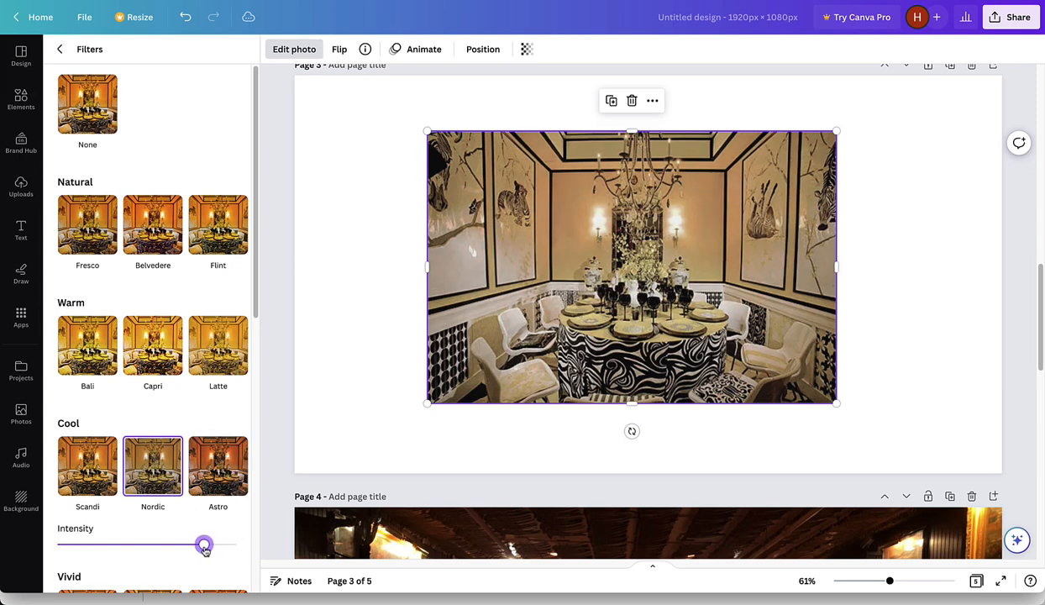
pyautogui.moveTo(204, 544); pyautogui.dragTo(168, 546)
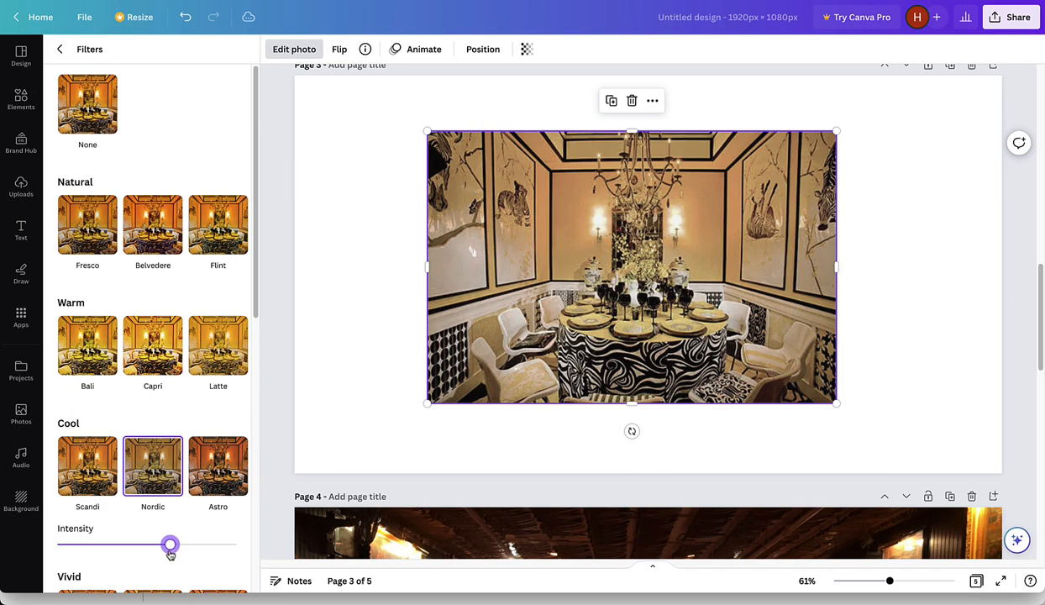
pyautogui.moveTo(168, 544); pyautogui.dragTo(178, 544)
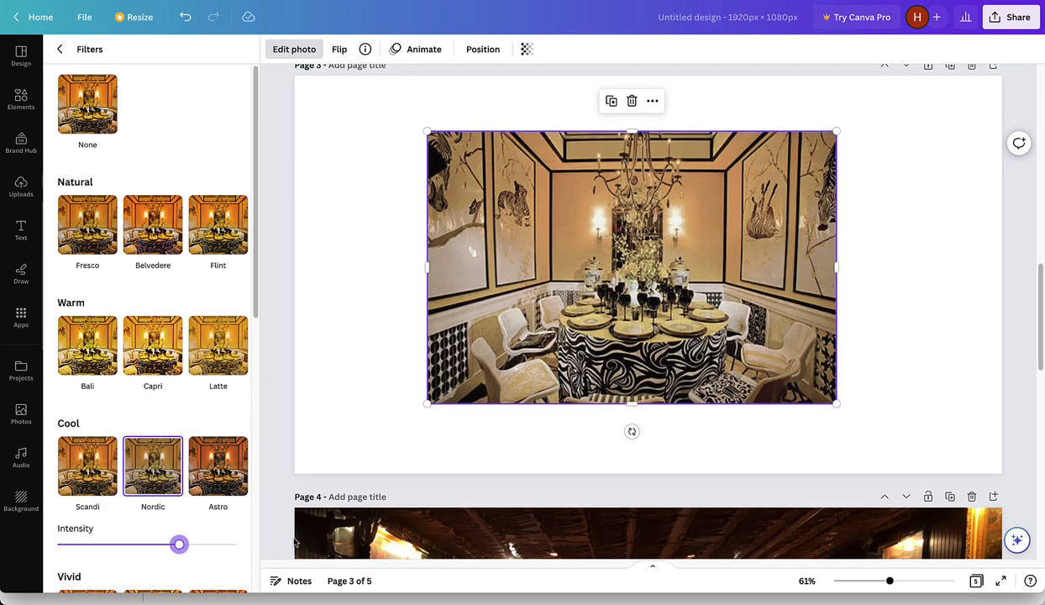
pyautogui.scroll(-3)
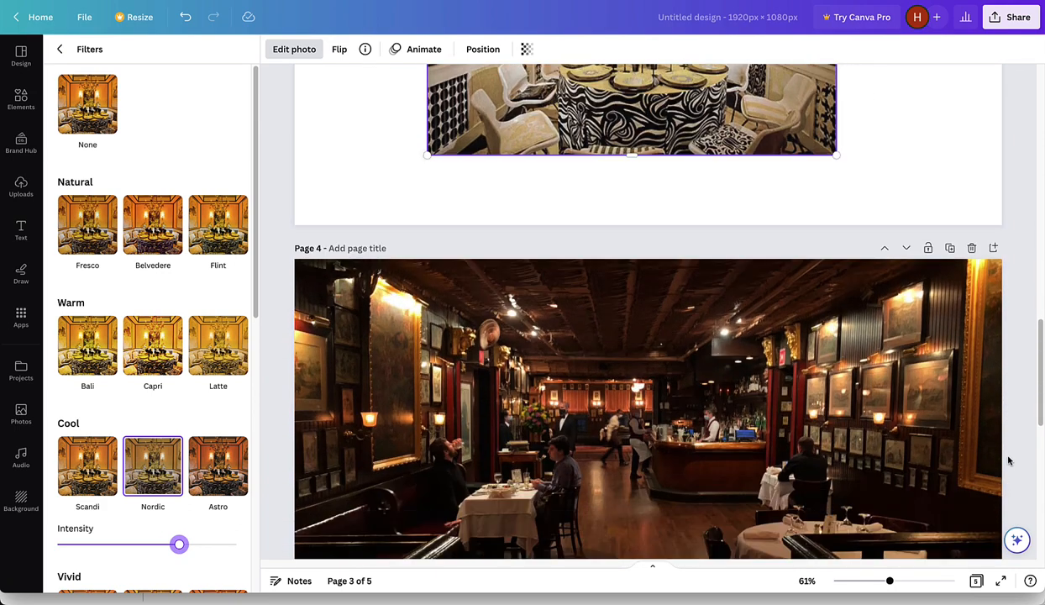
pyautogui.scroll(-3)
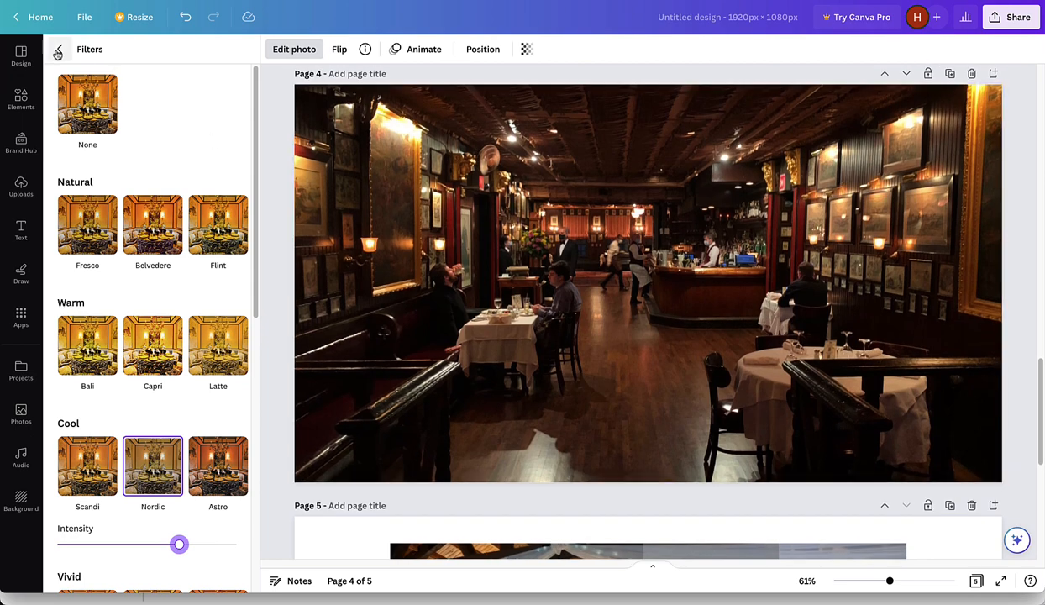
# Leave the filter list and add the recently used square shape covering page 4.
pyautogui.click(80, 57)
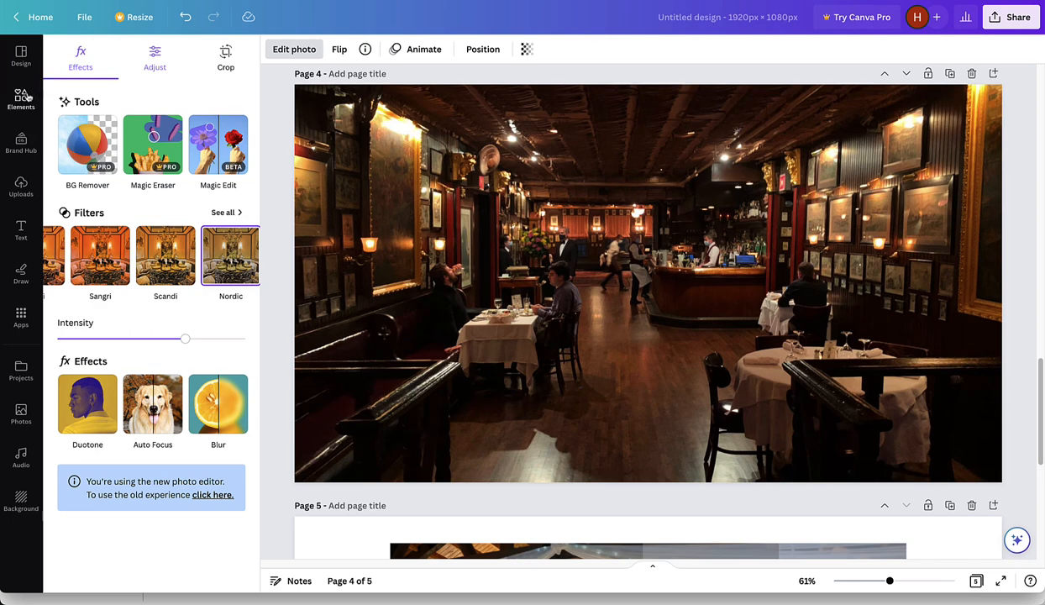
pyautogui.moveTo(20, 95)
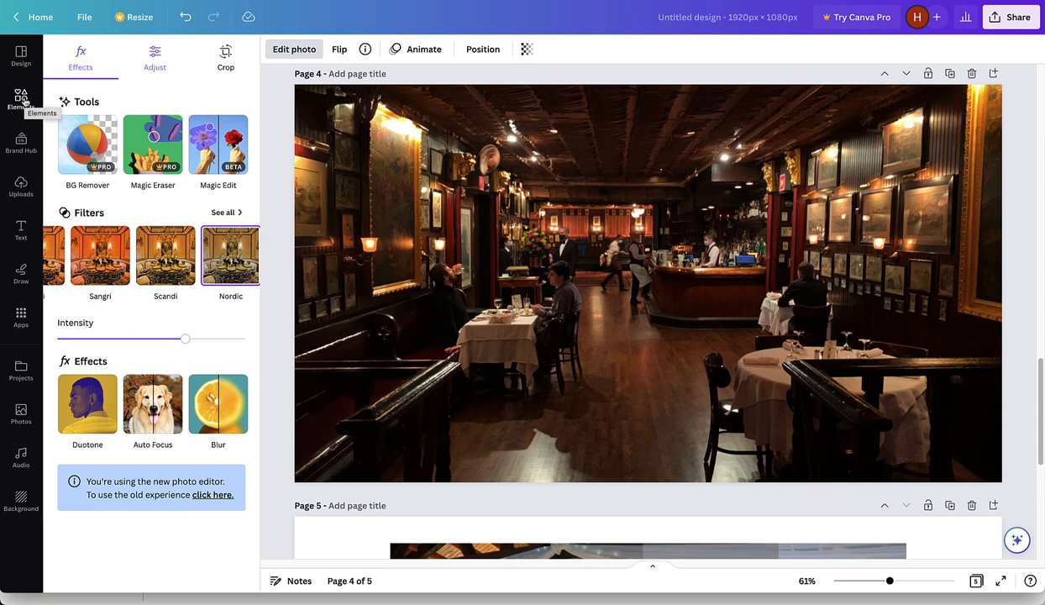
pyautogui.click(20, 99)
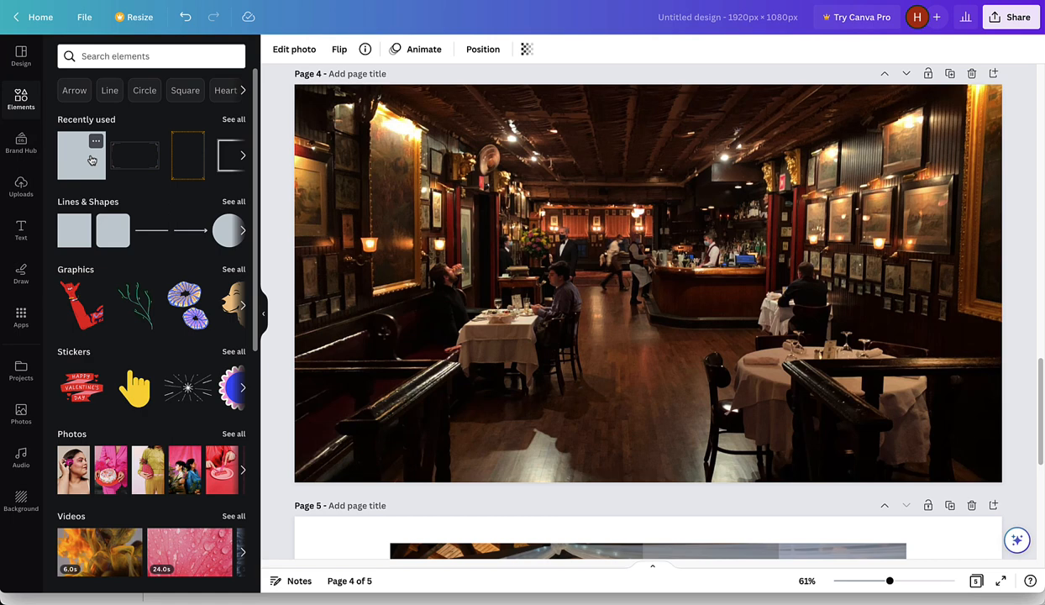
pyautogui.click(81, 155)
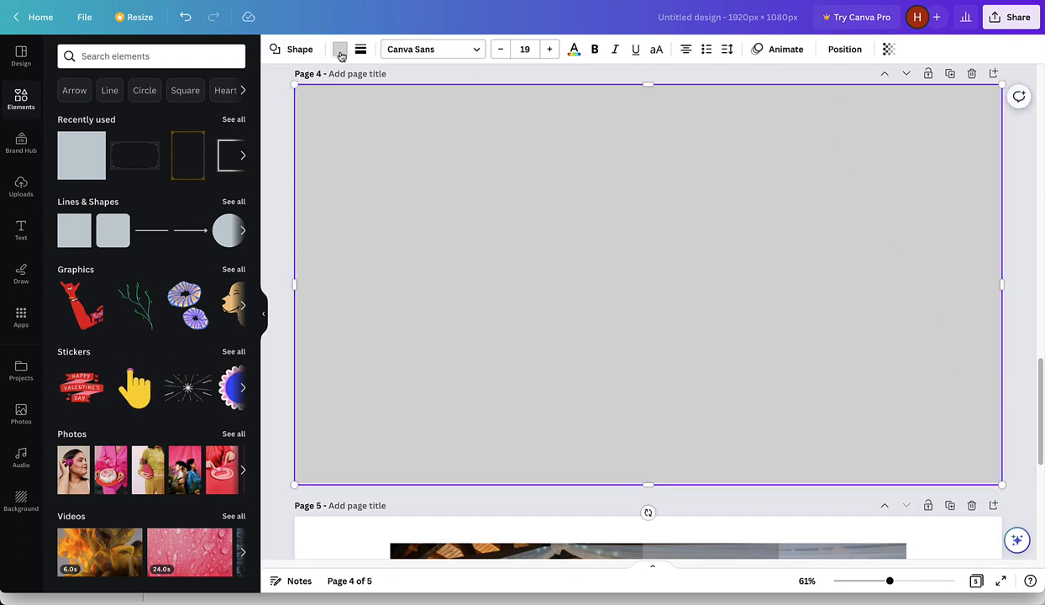
# Recolour page 4's rectangle white and set its transparency to 34.
pyautogui.click(339, 49)
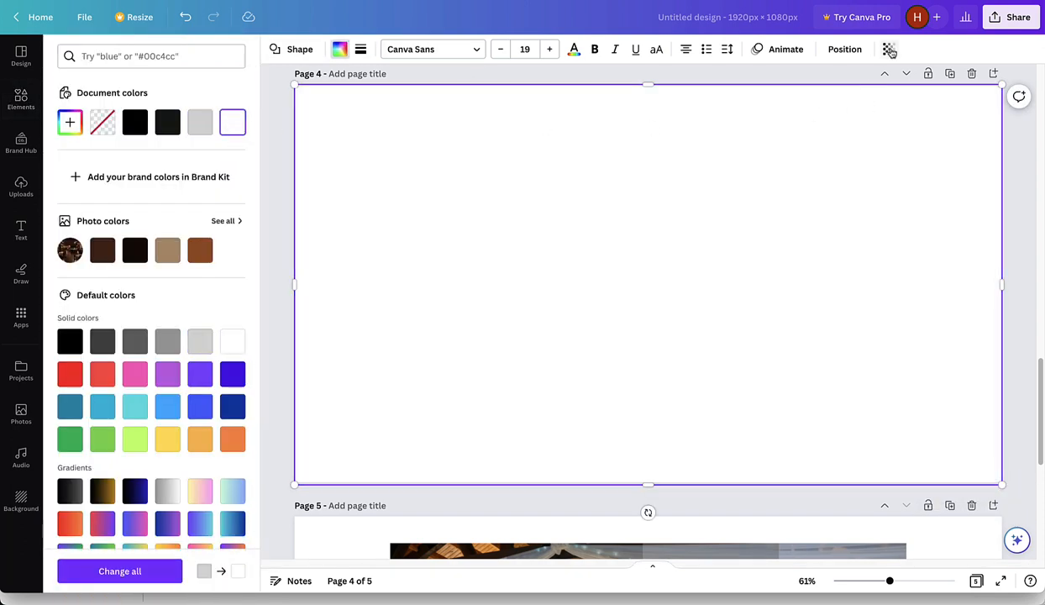
pyautogui.click(888, 48)
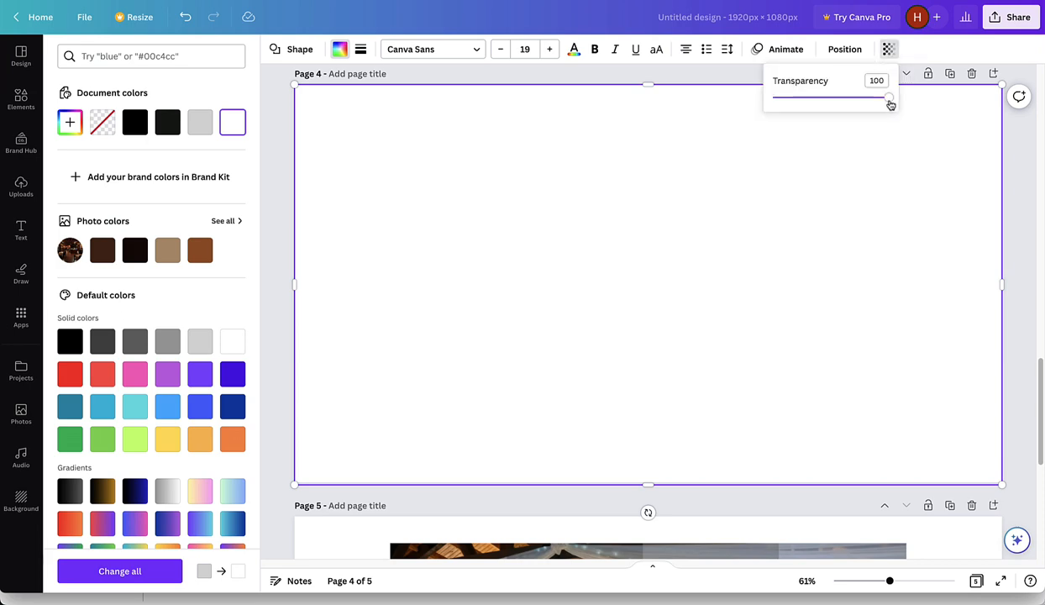
pyautogui.moveTo(887, 99); pyautogui.dragTo(848, 98)
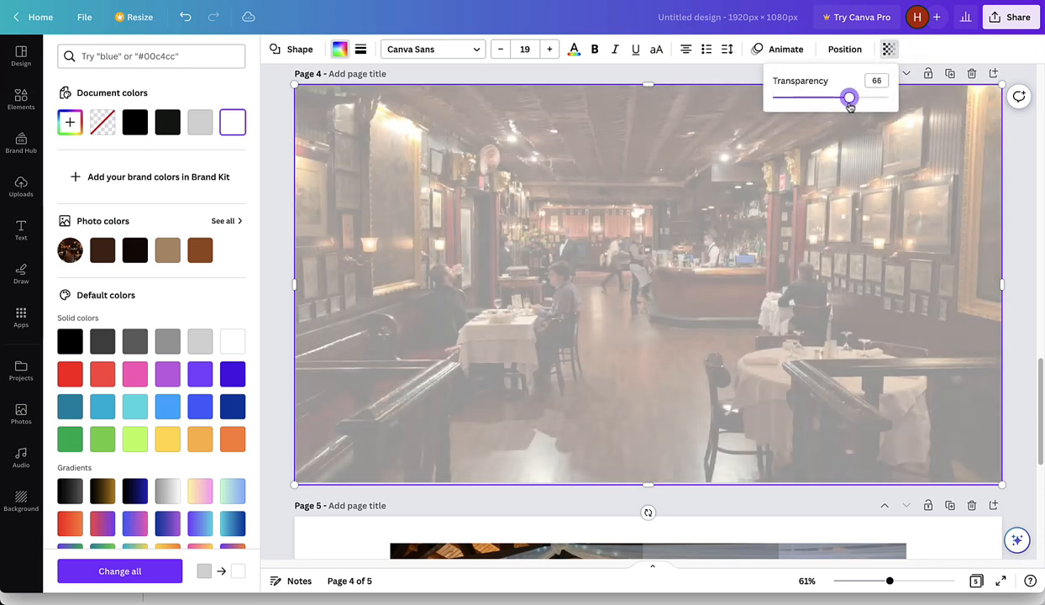
pyautogui.moveTo(849, 98); pyautogui.dragTo(813, 97)
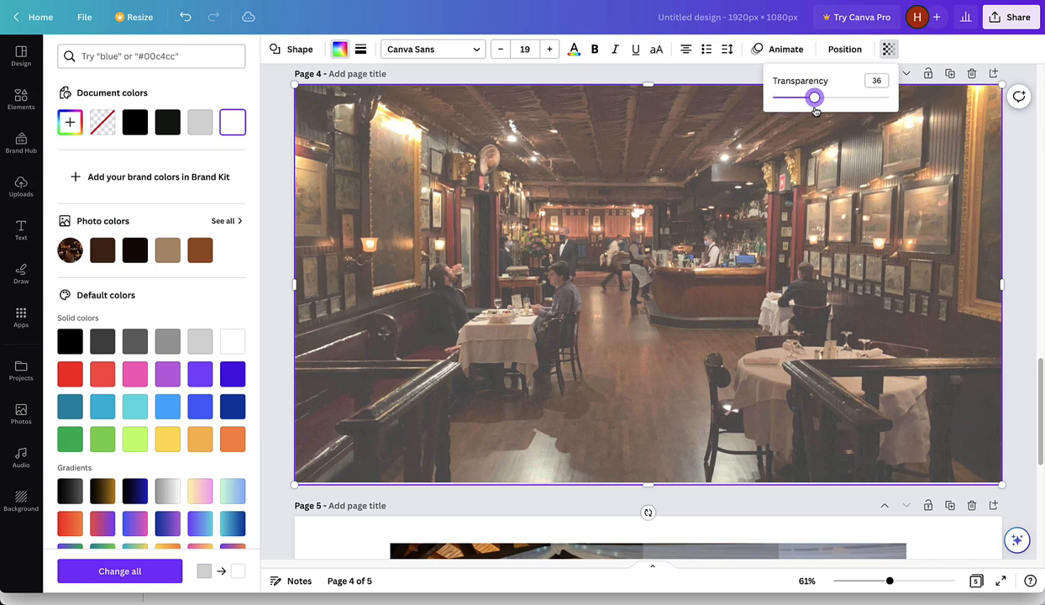
pyautogui.moveTo(813, 98); pyautogui.dragTo(811, 98)
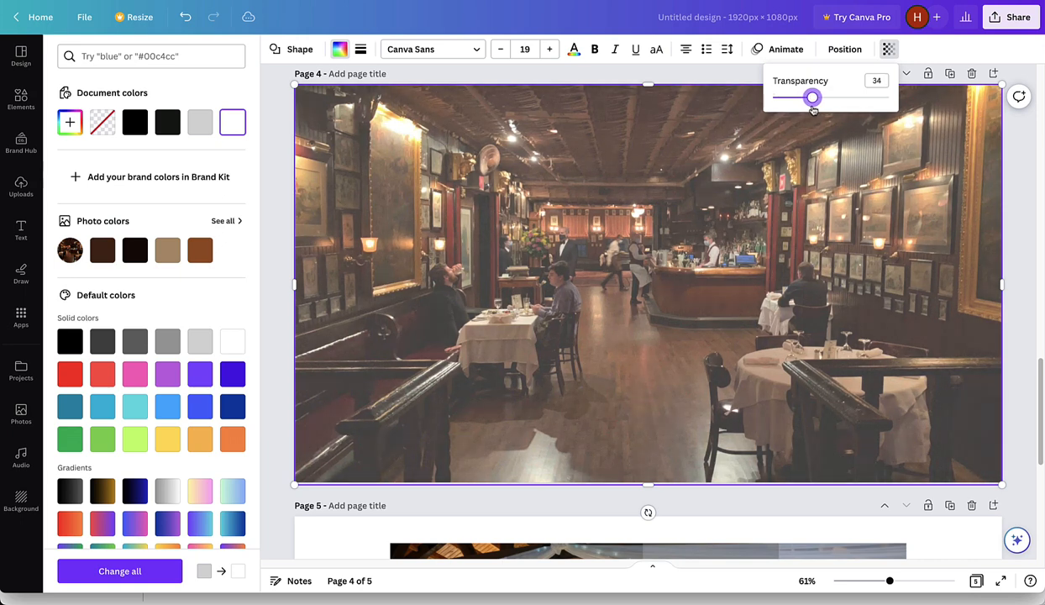
pyautogui.moveTo(812, 97); pyautogui.dragTo(808, 97)
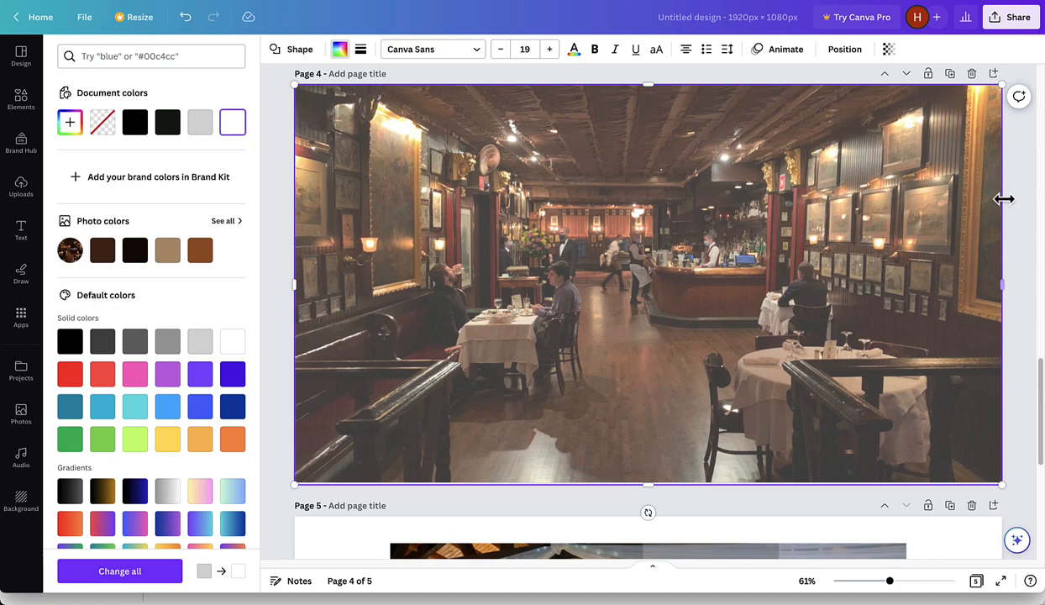
# Scroll down to page 5 with the chandelier-lit banquet hall photo.
pyautogui.scroll(-3)
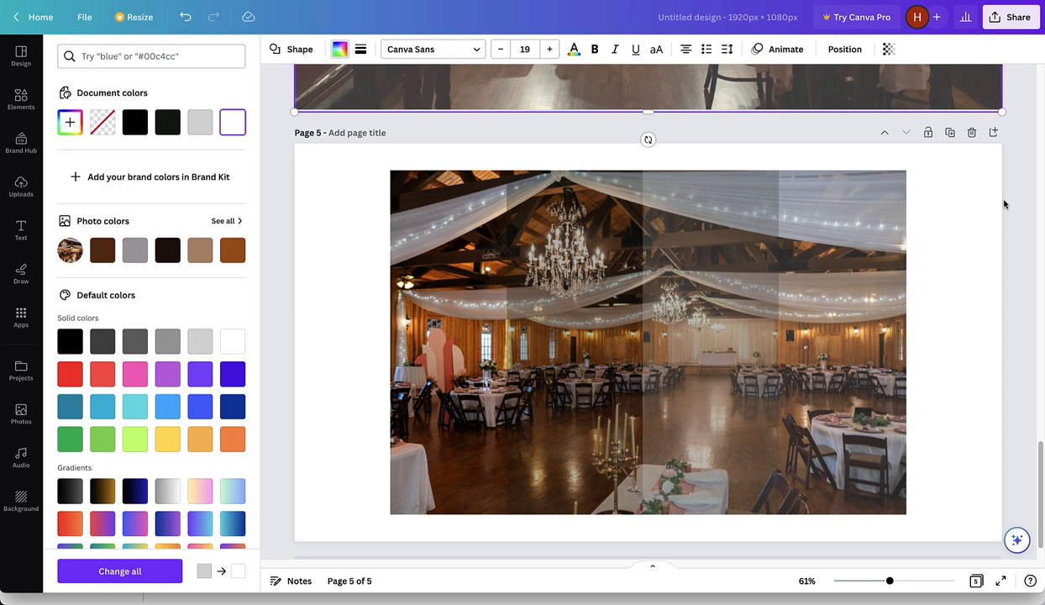
pyautogui.moveTo(1010, 200)
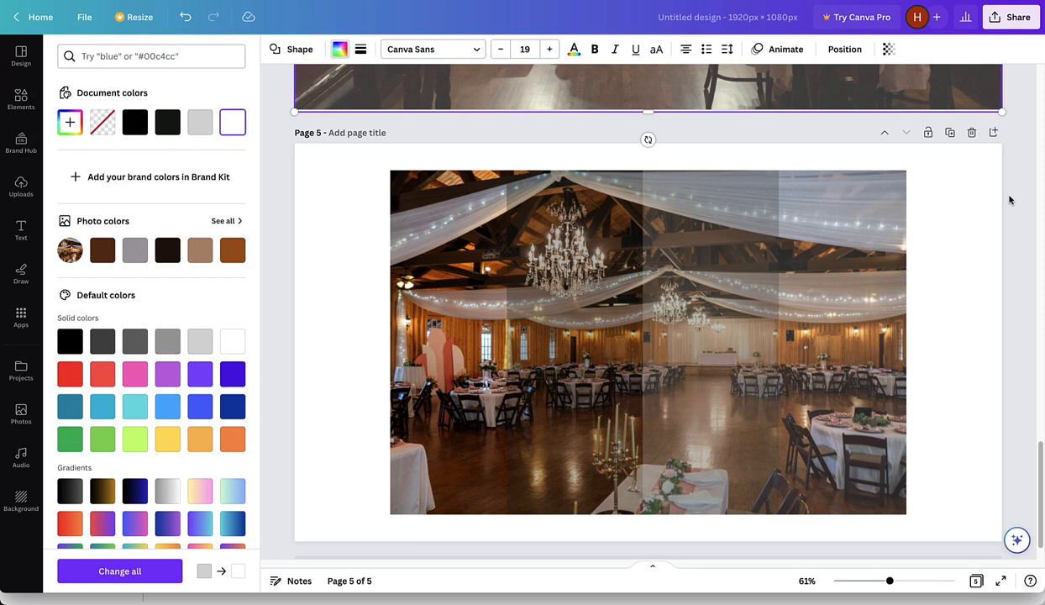
pyautogui.moveTo(1017, 200)
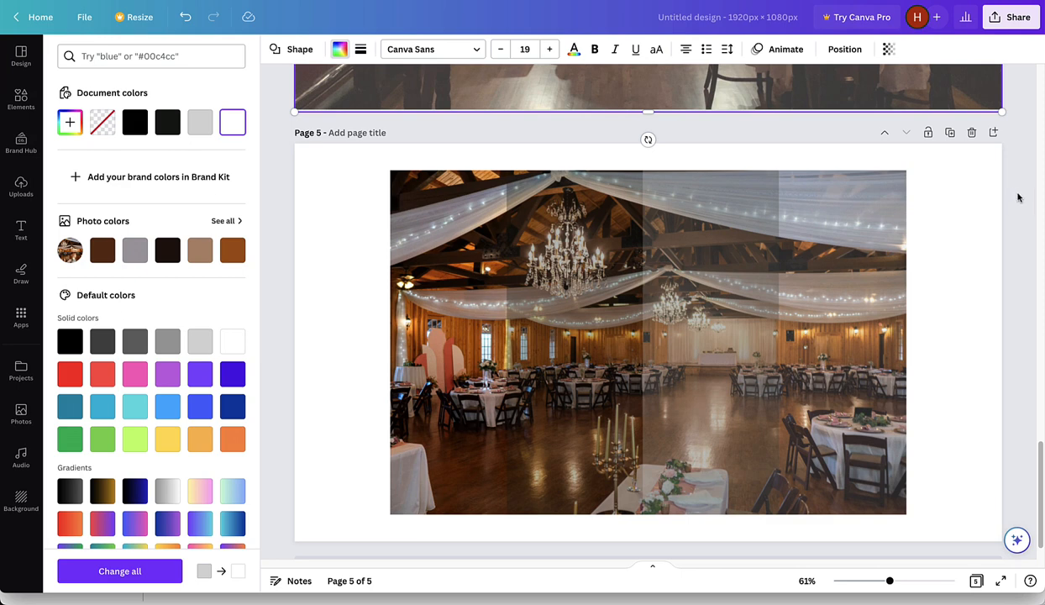
pyautogui.moveTo(1019, 186)
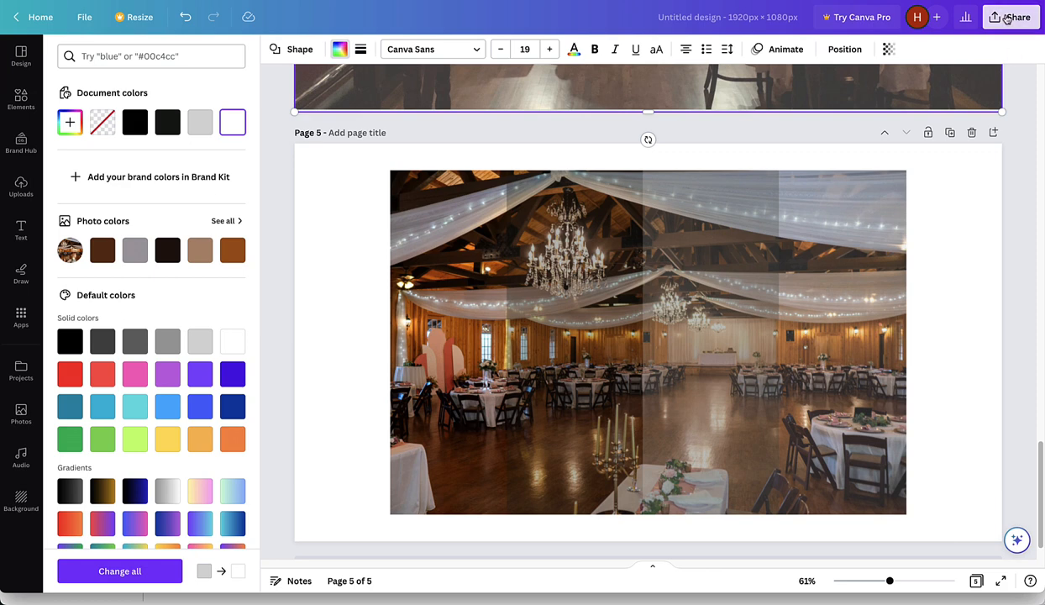
# Download all 5 pages as PNG files.
pyautogui.click(1010, 17)
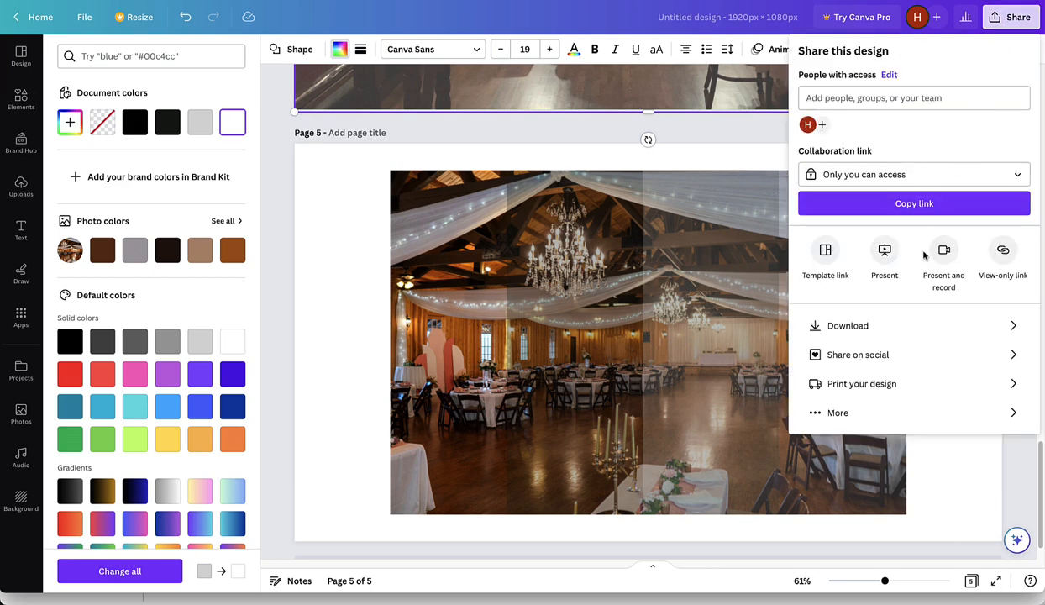
pyautogui.click(847, 325)
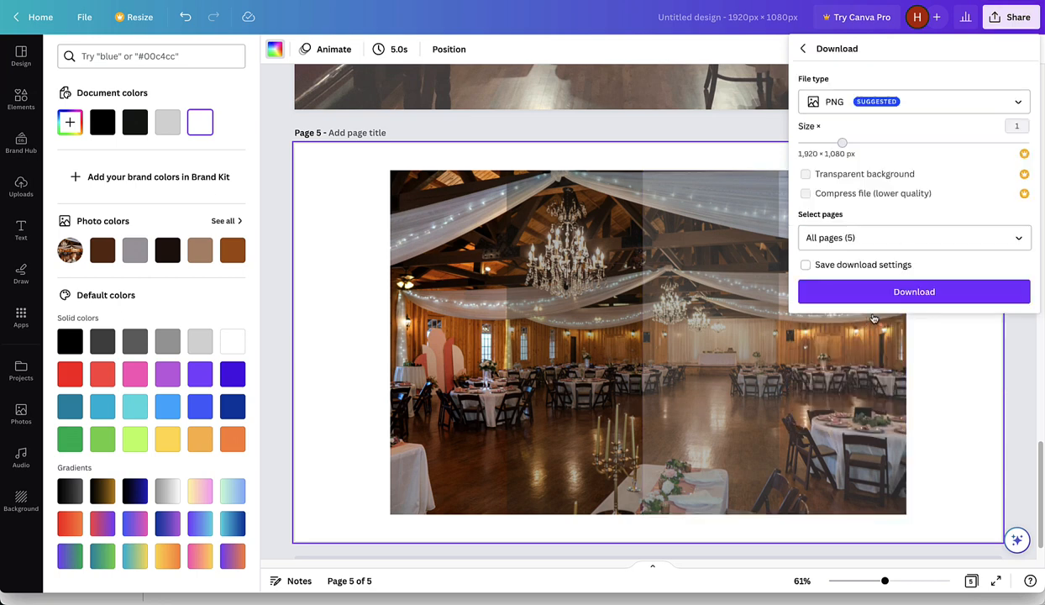
pyautogui.click(913, 291)
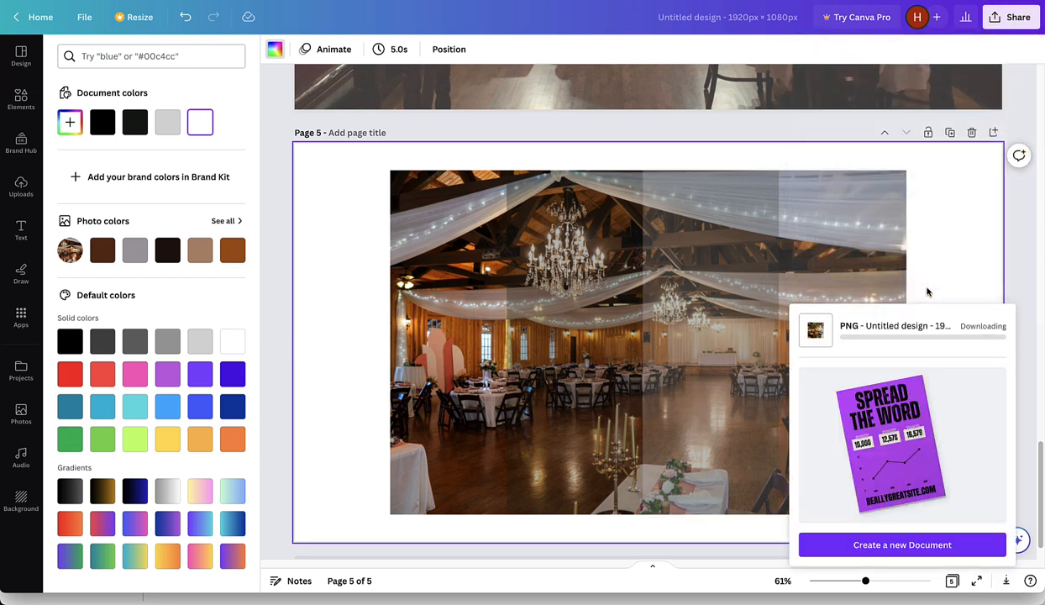